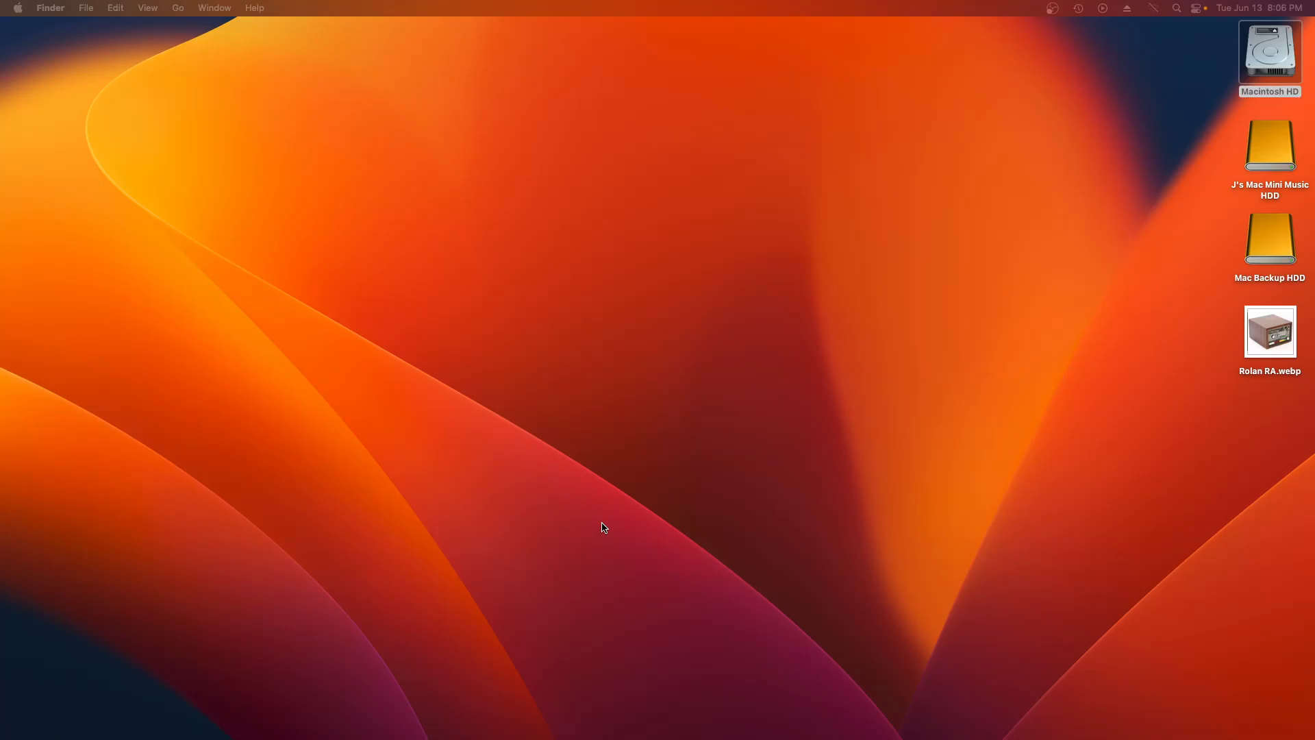
mouse_move(1007, 390)
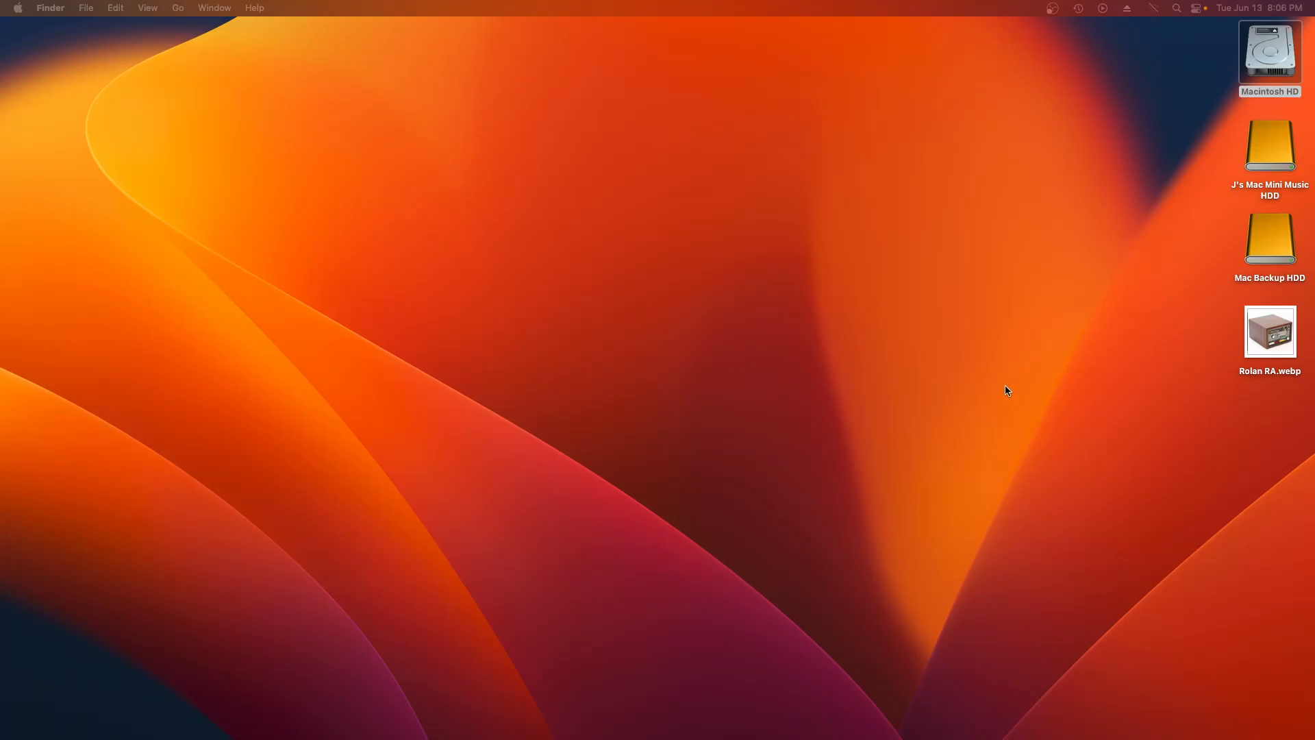
mouse_move(884, 443)
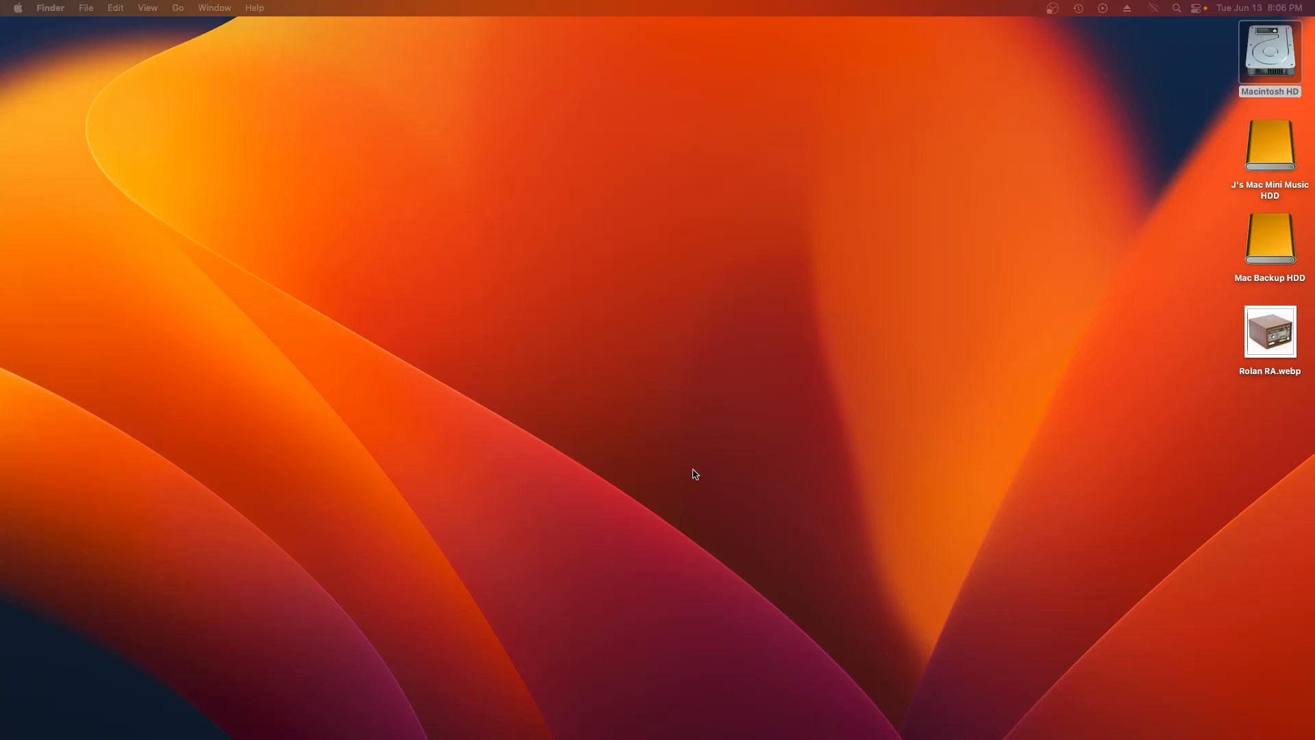
mouse_move(859, 461)
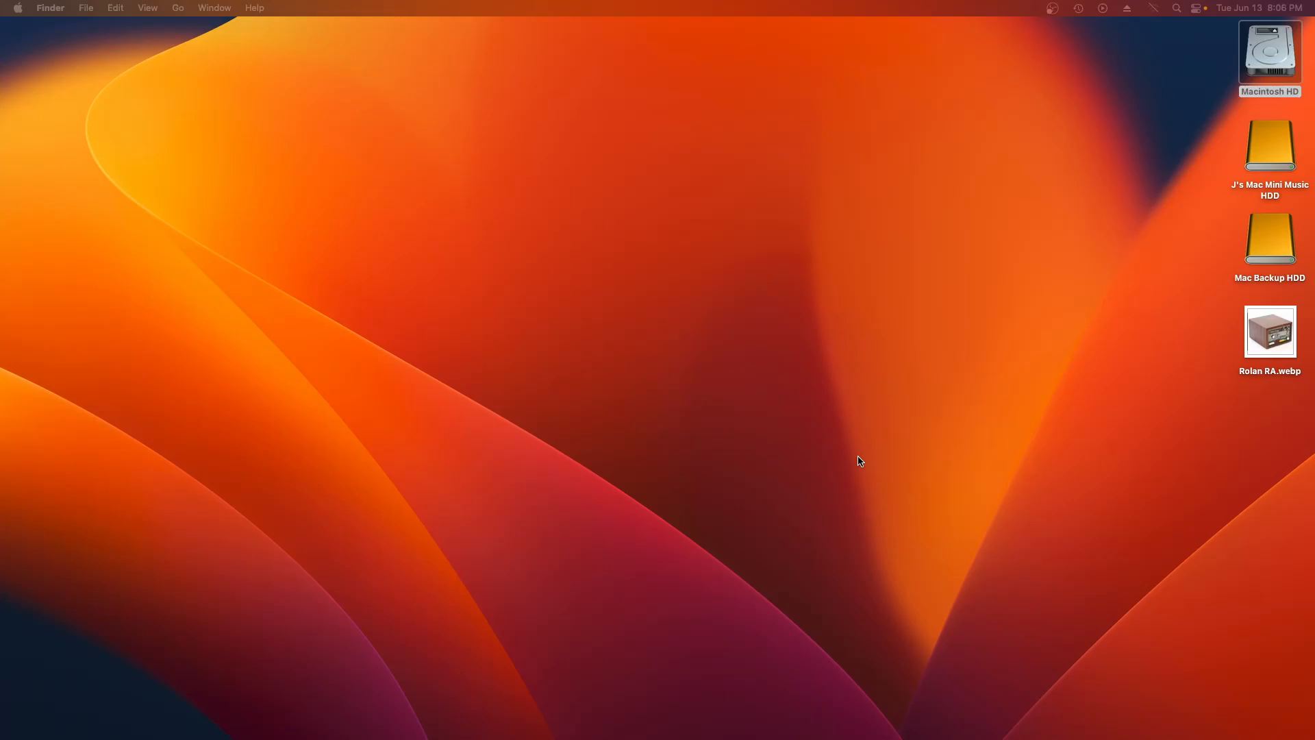
mouse_move(1189, 433)
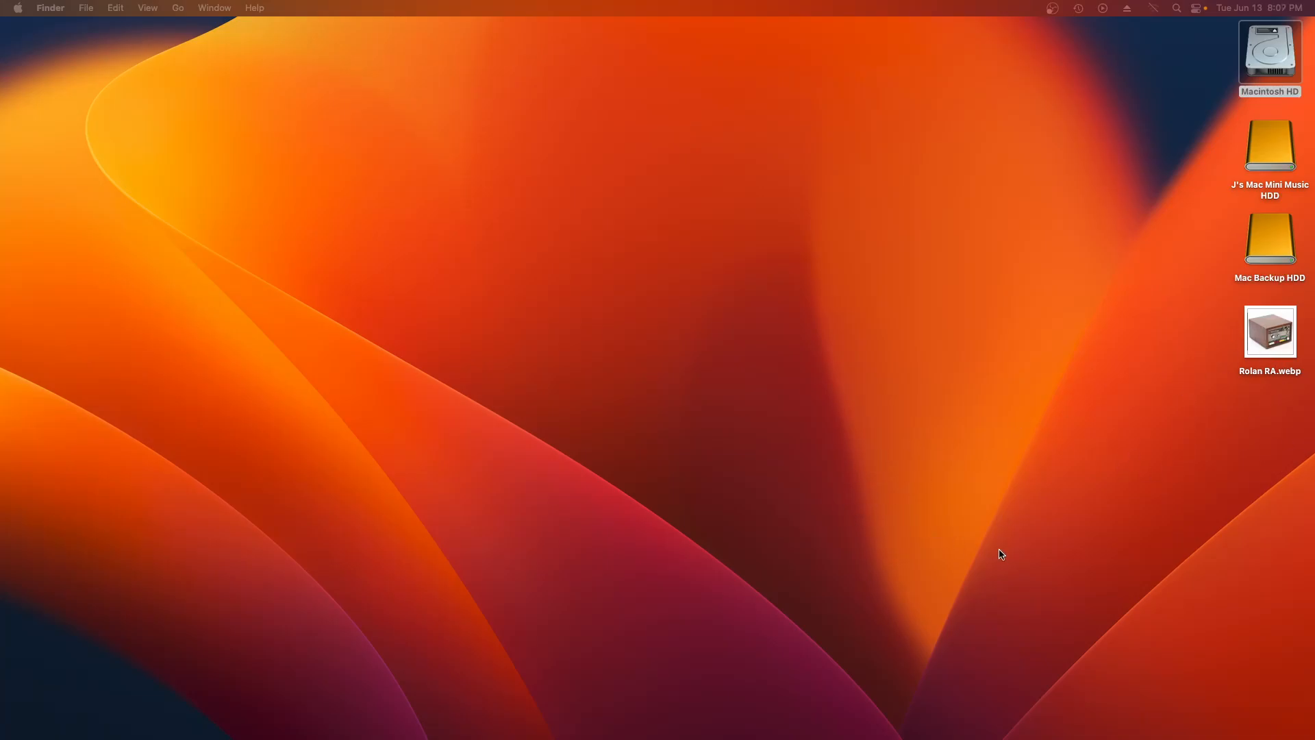
mouse_move(1045, 549)
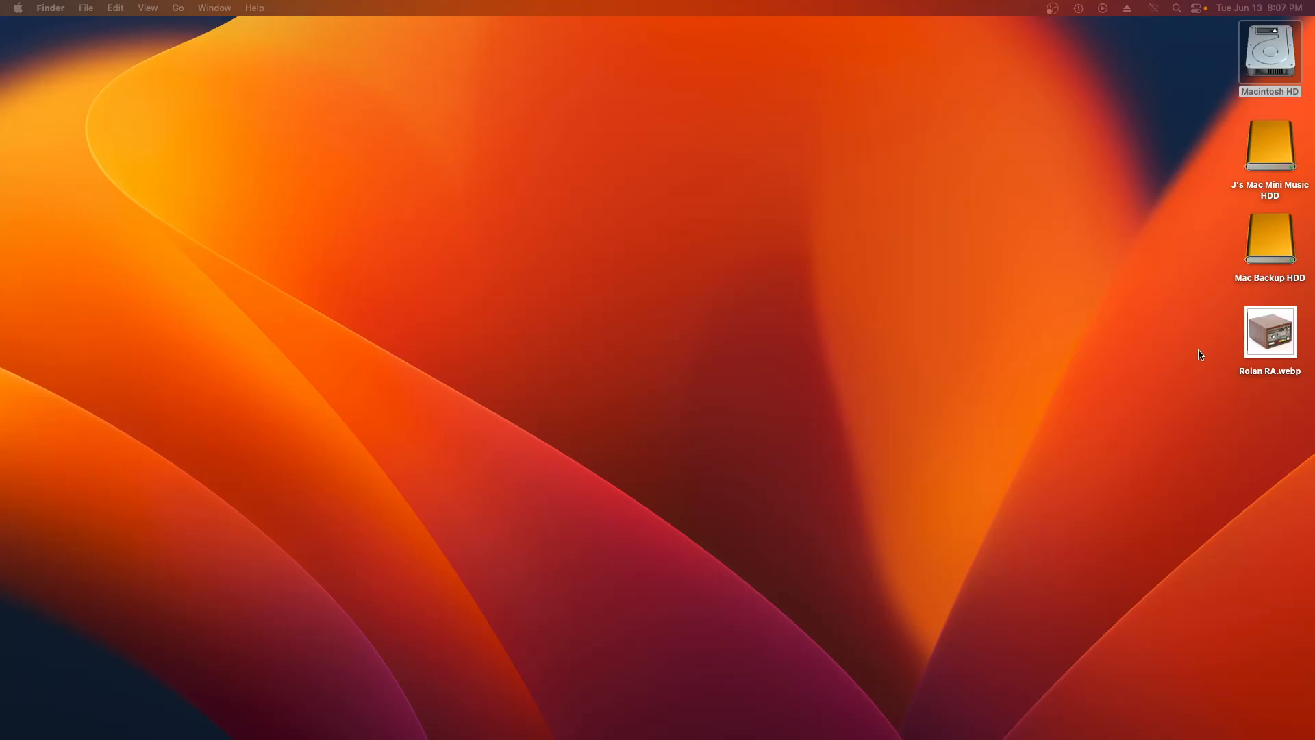
mouse_move(1268, 340)
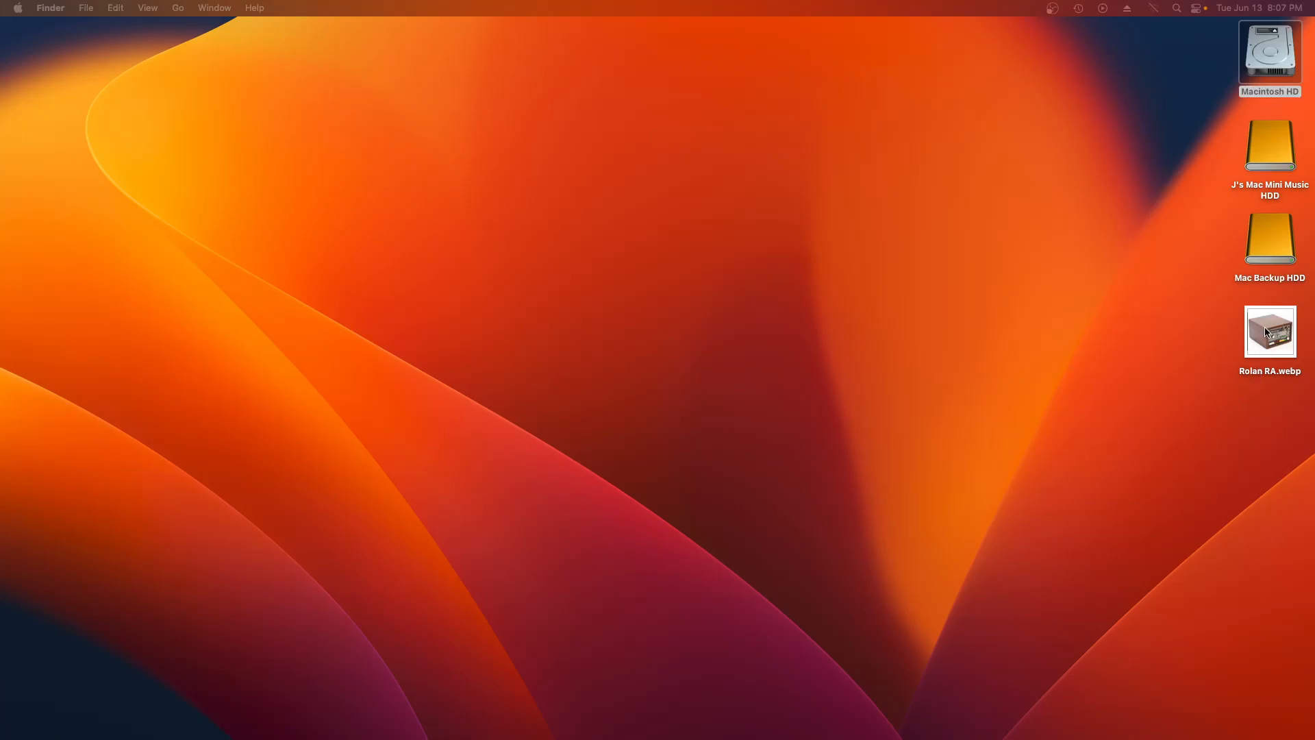
- Open Rolan RA.webp from the desktop in Preview
click(1268, 58)
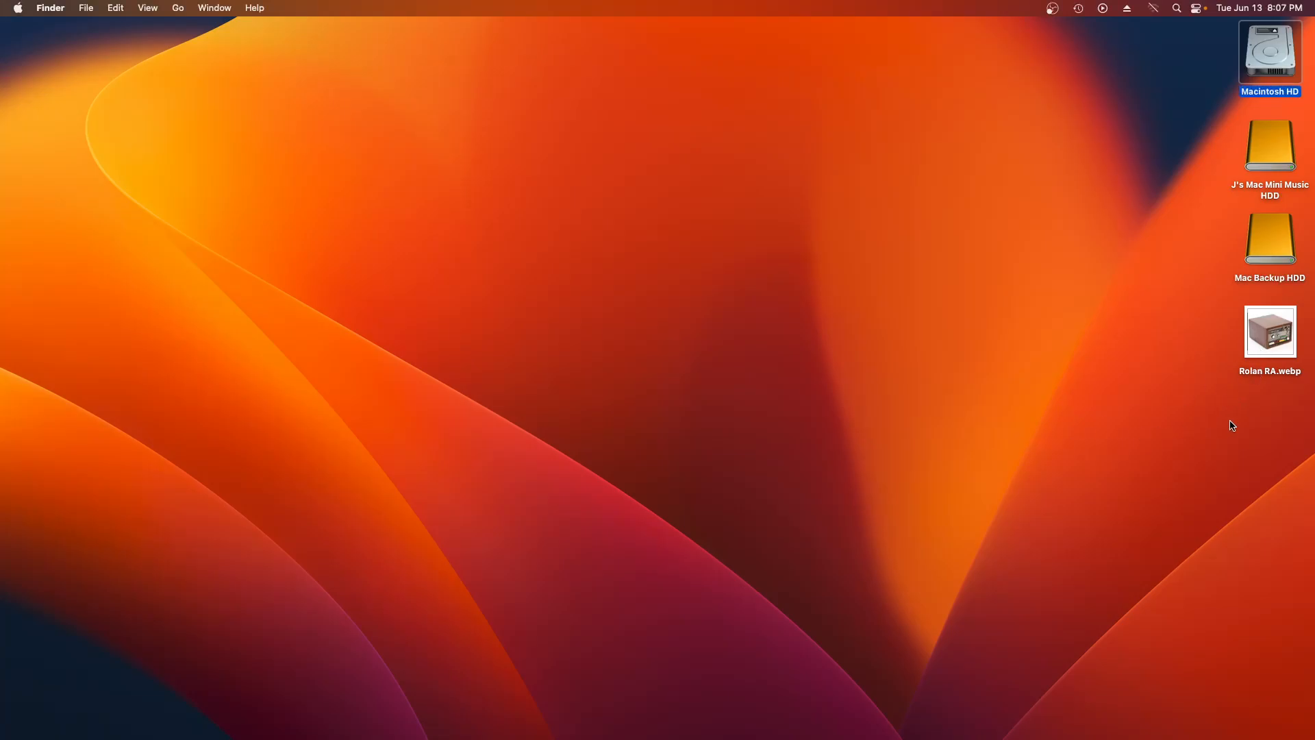
mouse_move(1270, 334)
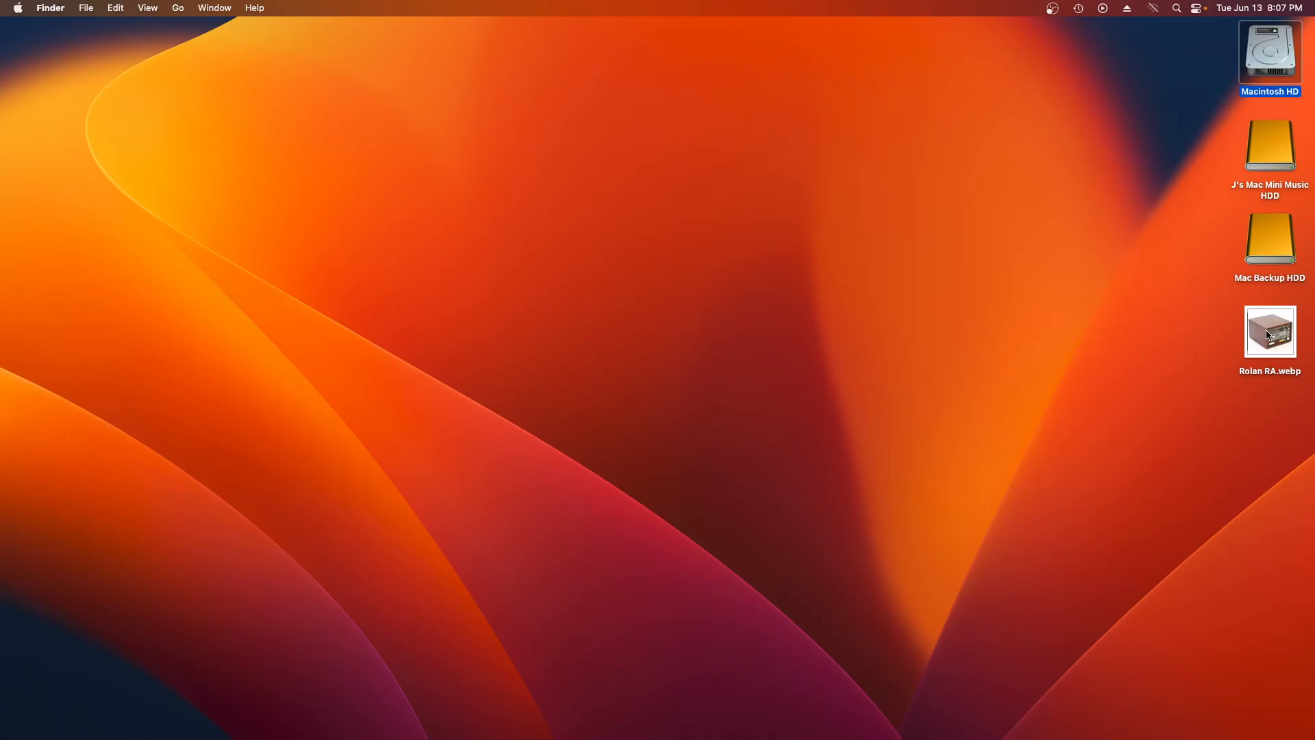
double_click(1268, 330)
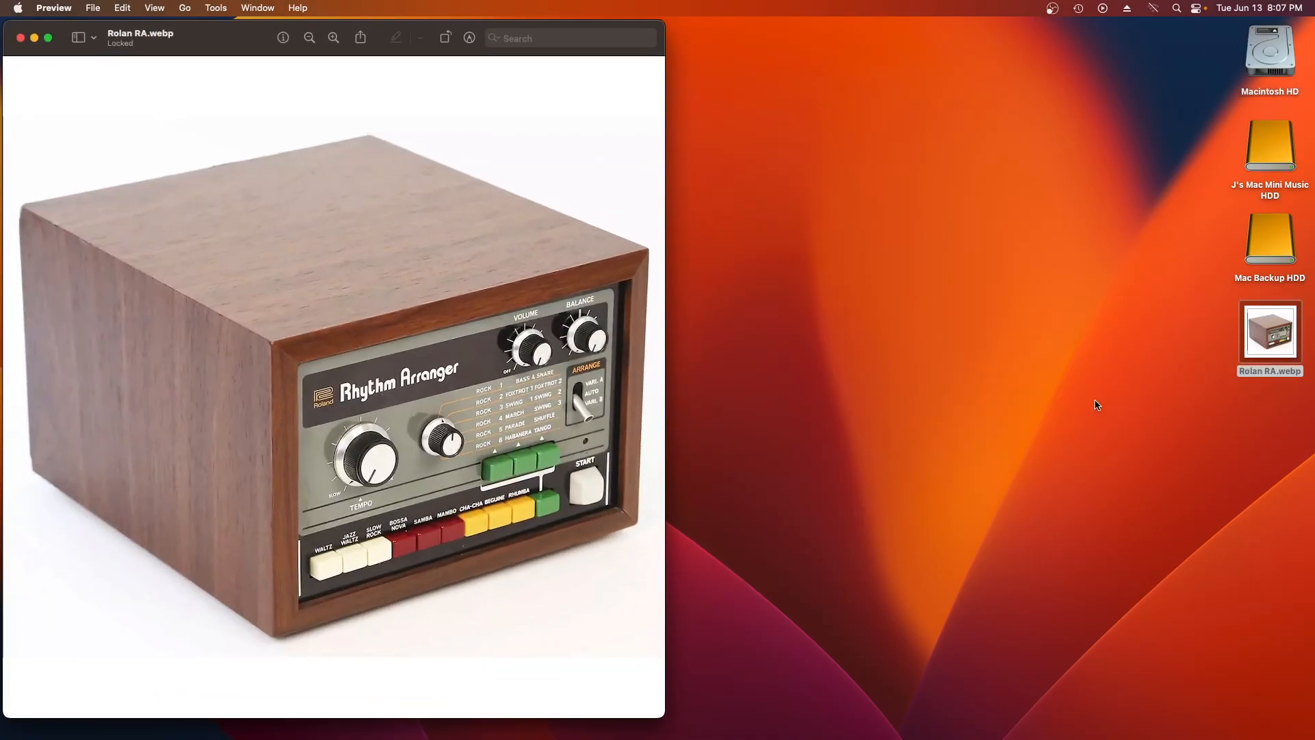
mouse_move(249, 196)
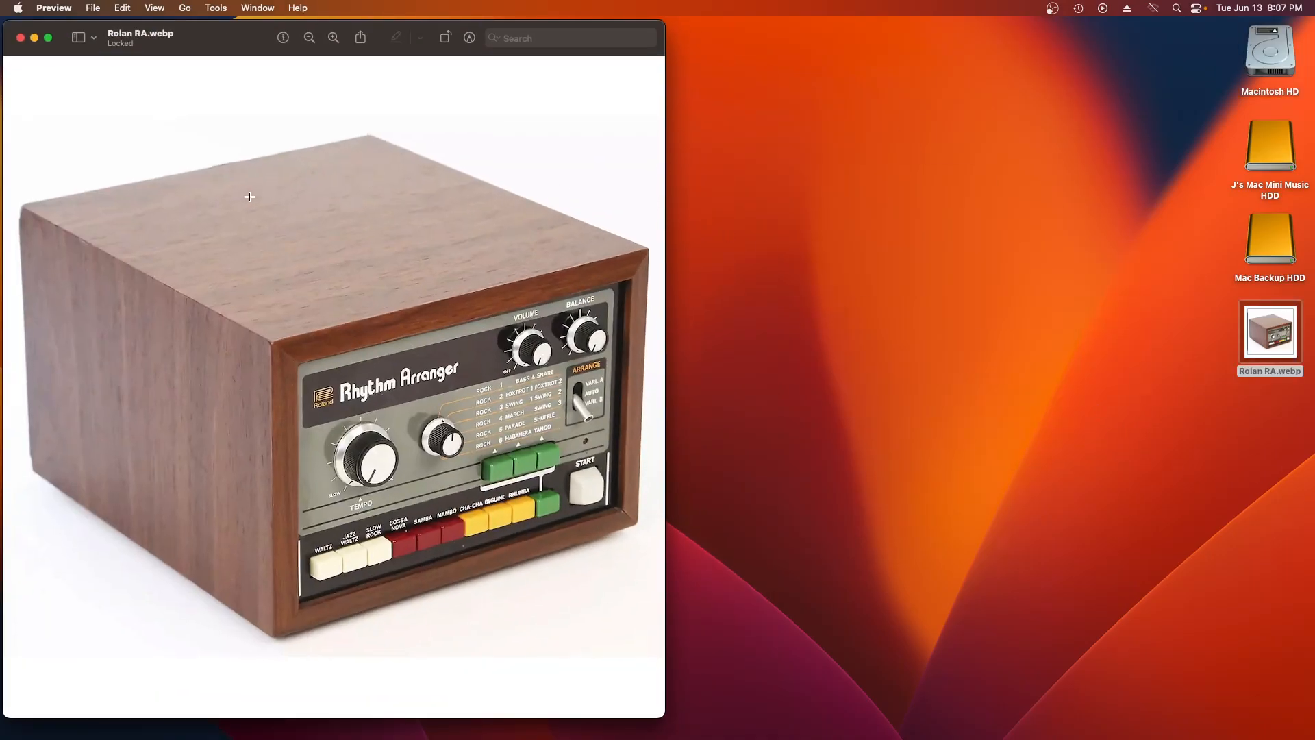
mouse_move(504, 140)
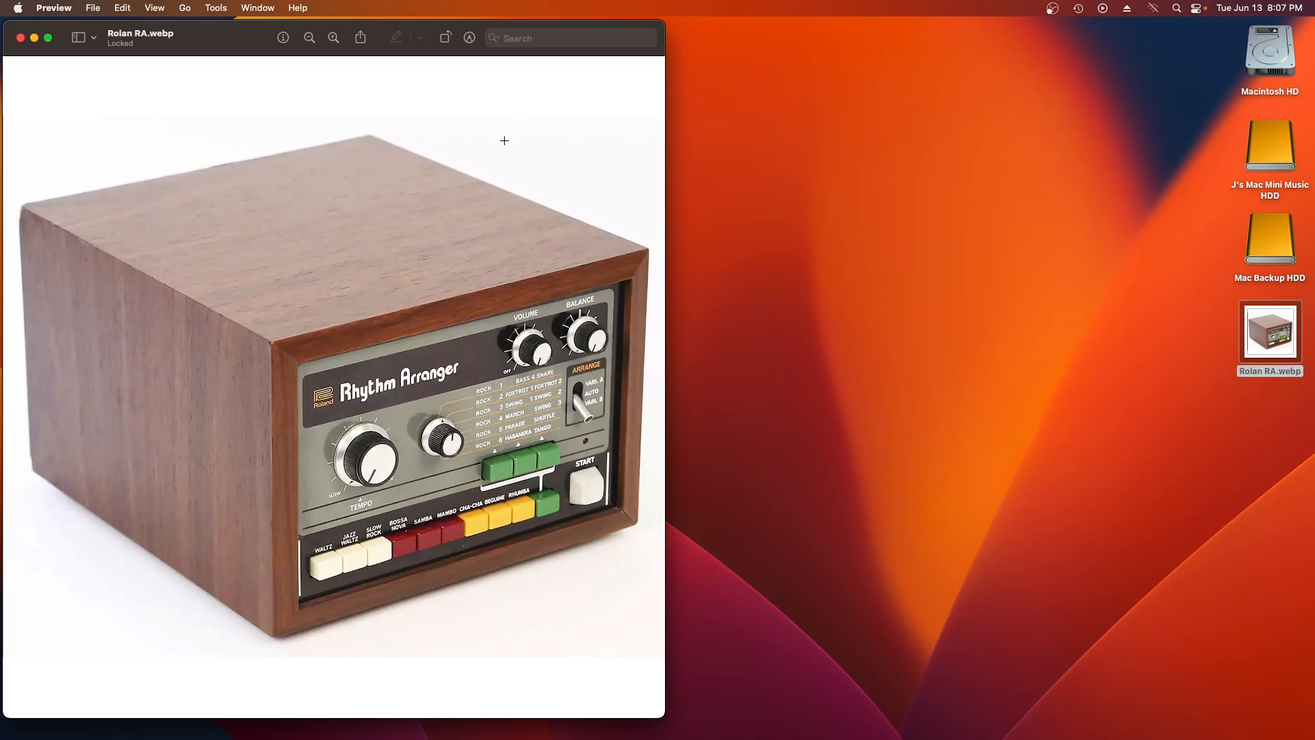
mouse_move(544, 93)
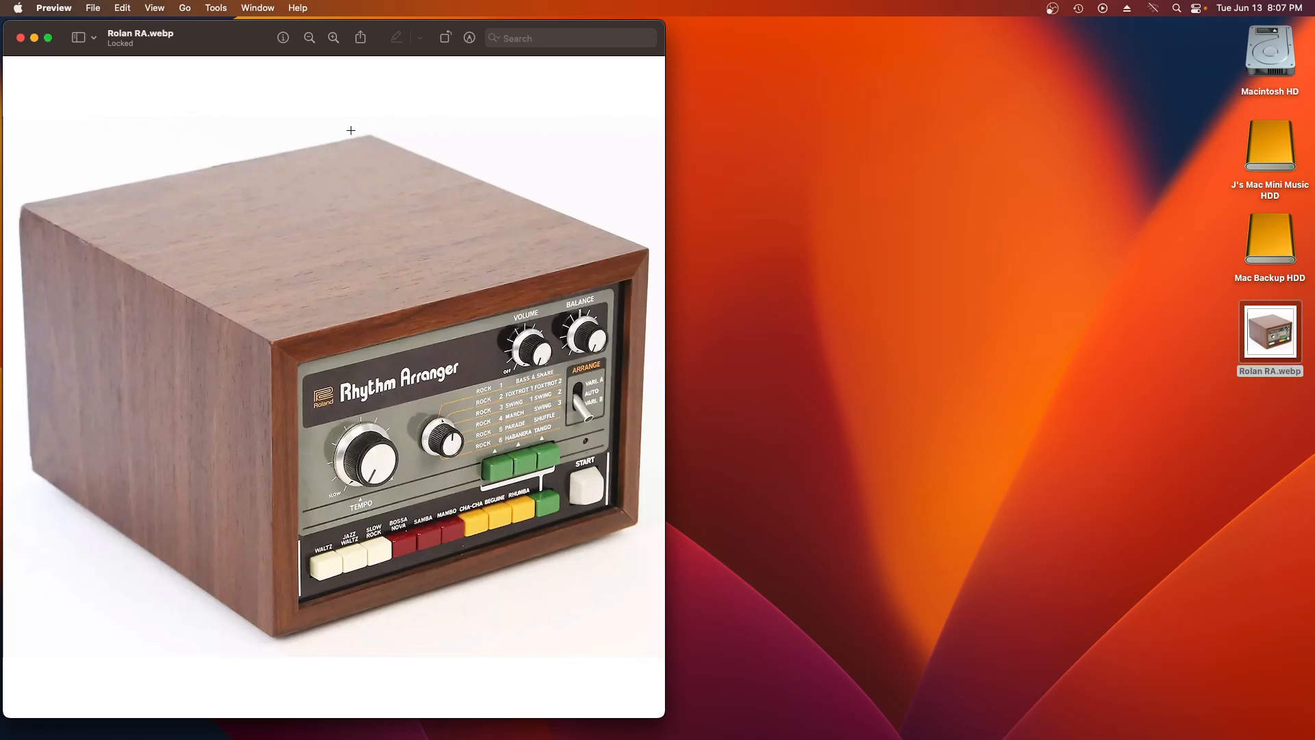
mouse_move(83, 174)
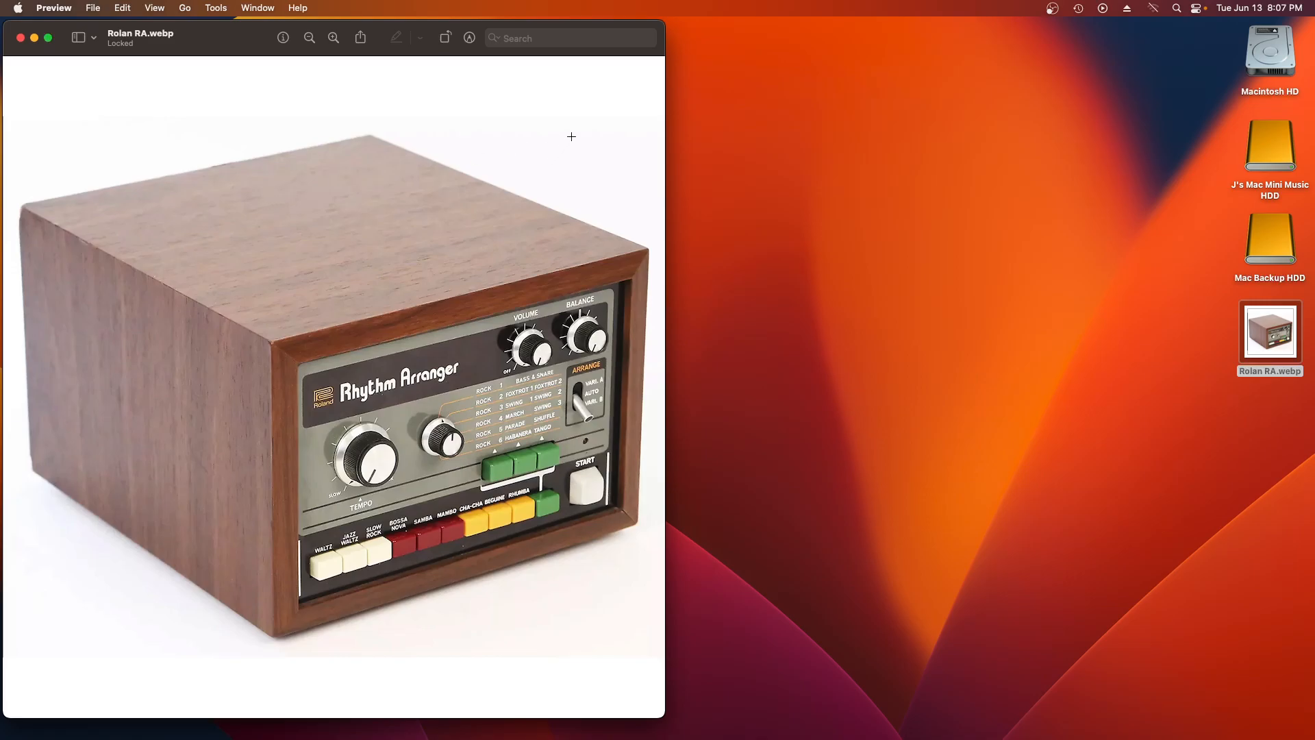
mouse_move(491, 98)
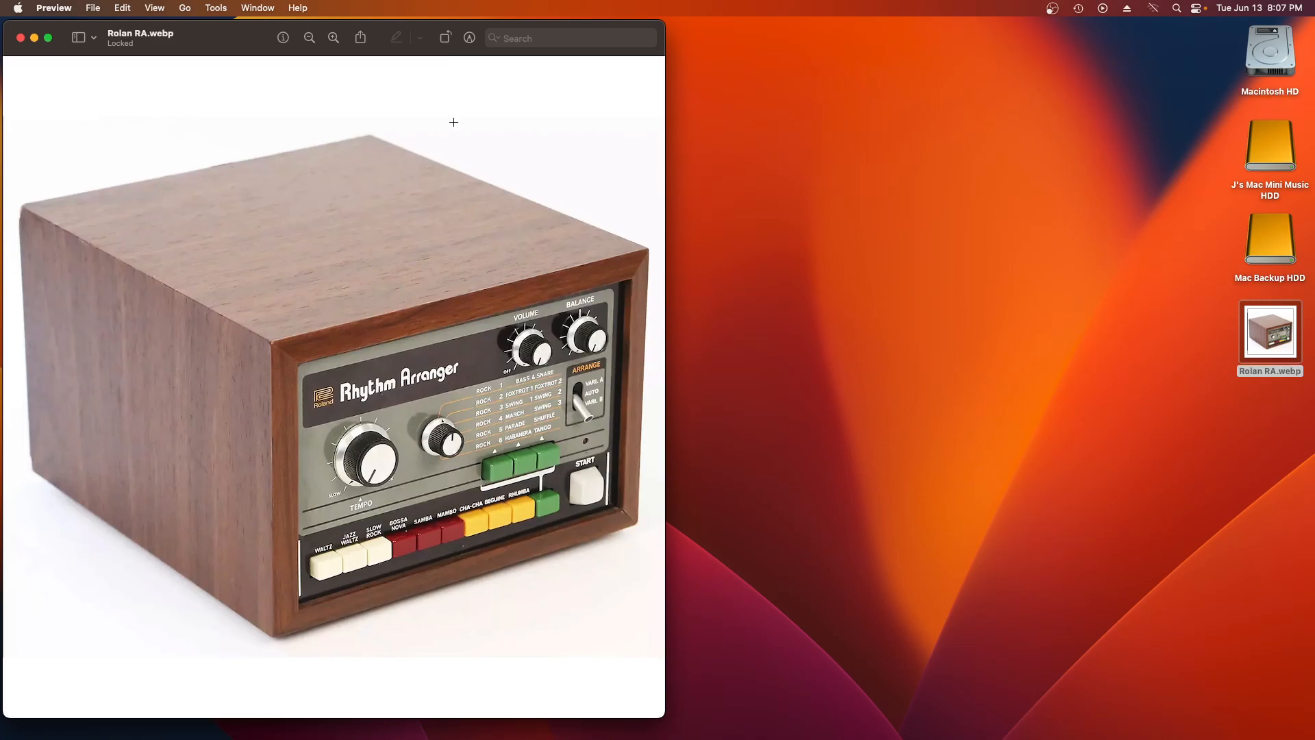
mouse_move(470, 39)
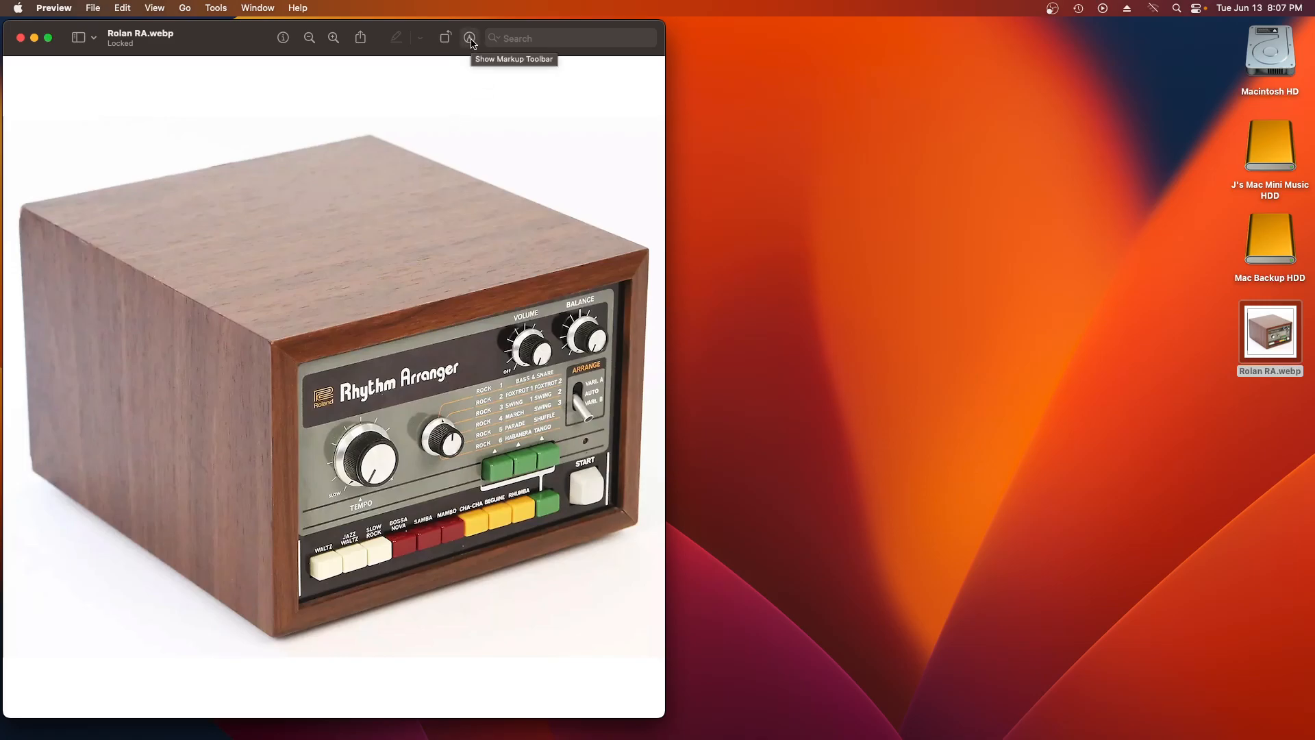
- Show the markup toolbar and choose the Instant Alpha background-removal tool
click(470, 39)
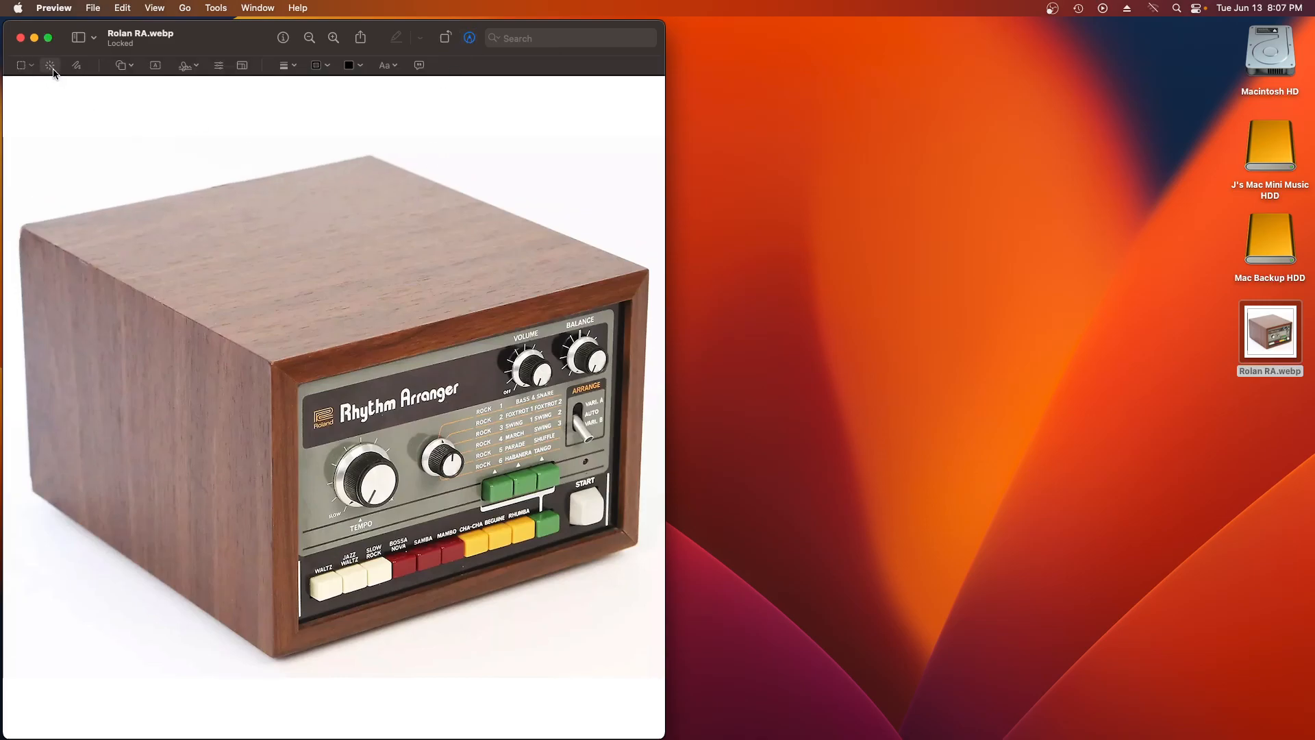
mouse_move(49, 66)
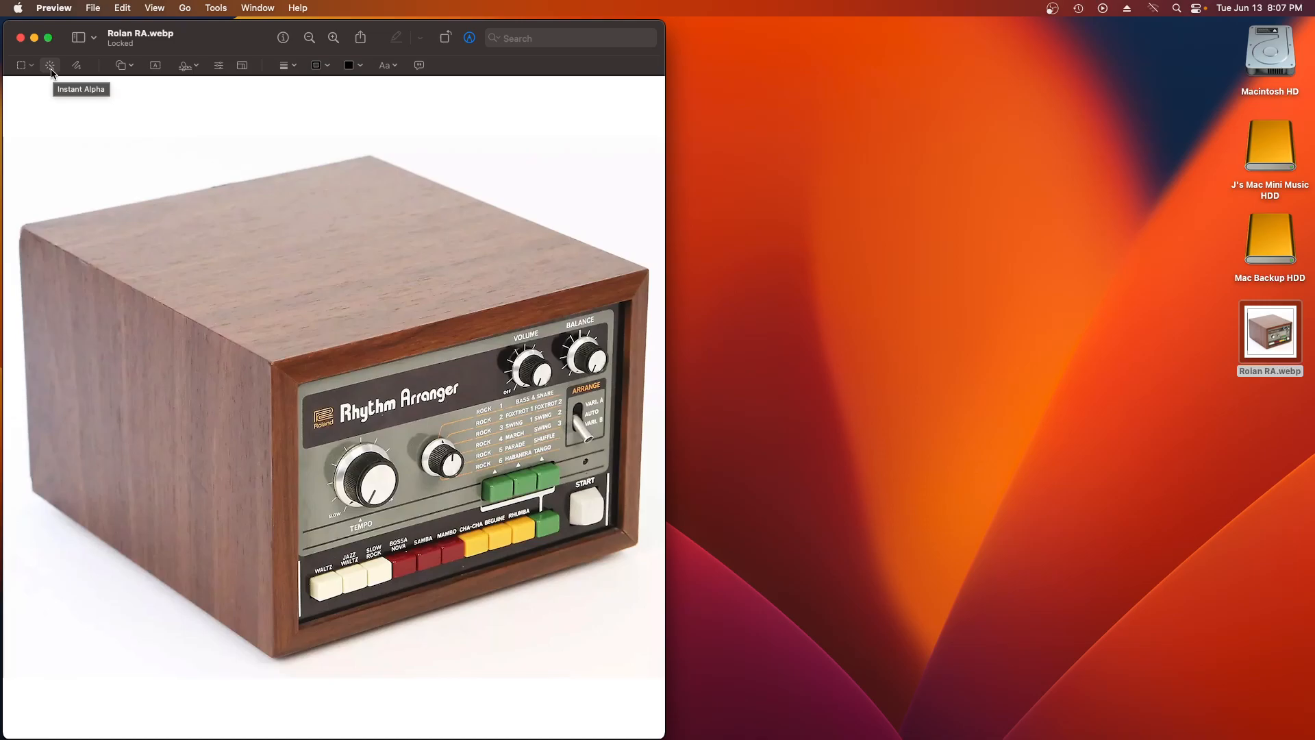
click(49, 64)
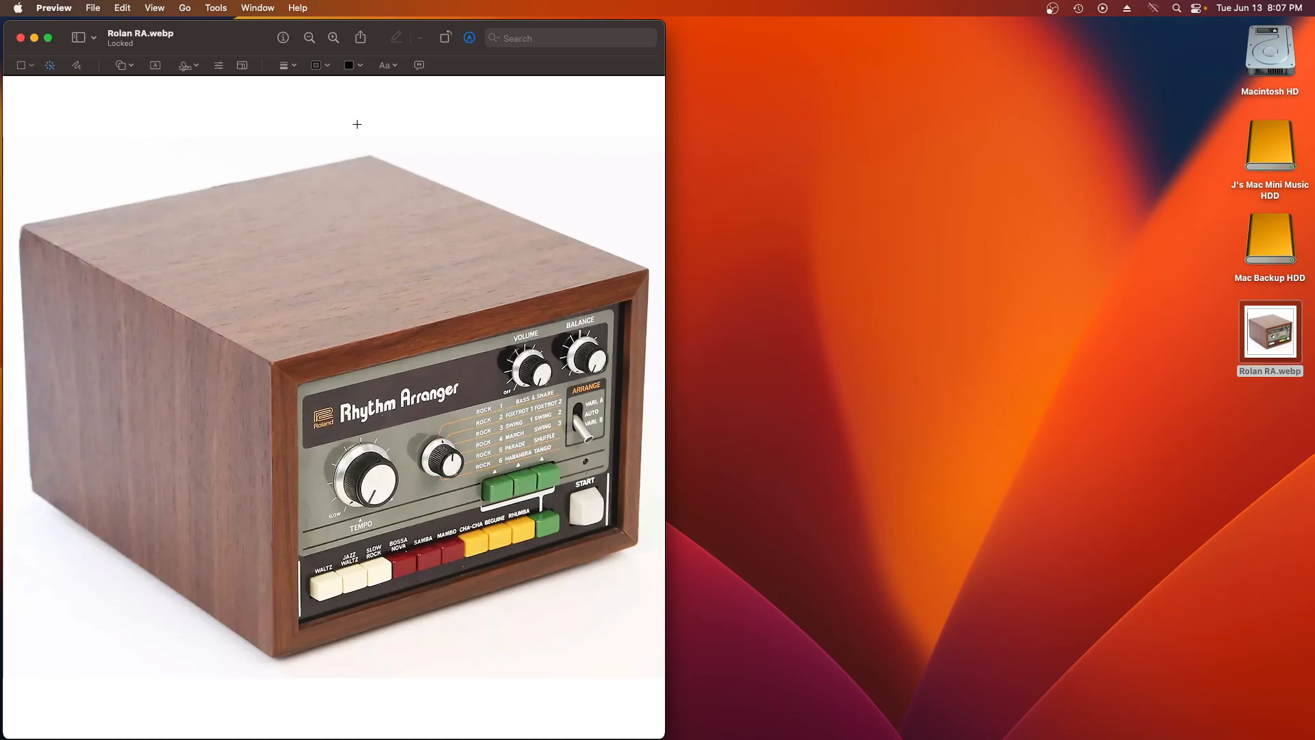
mouse_move(586, 108)
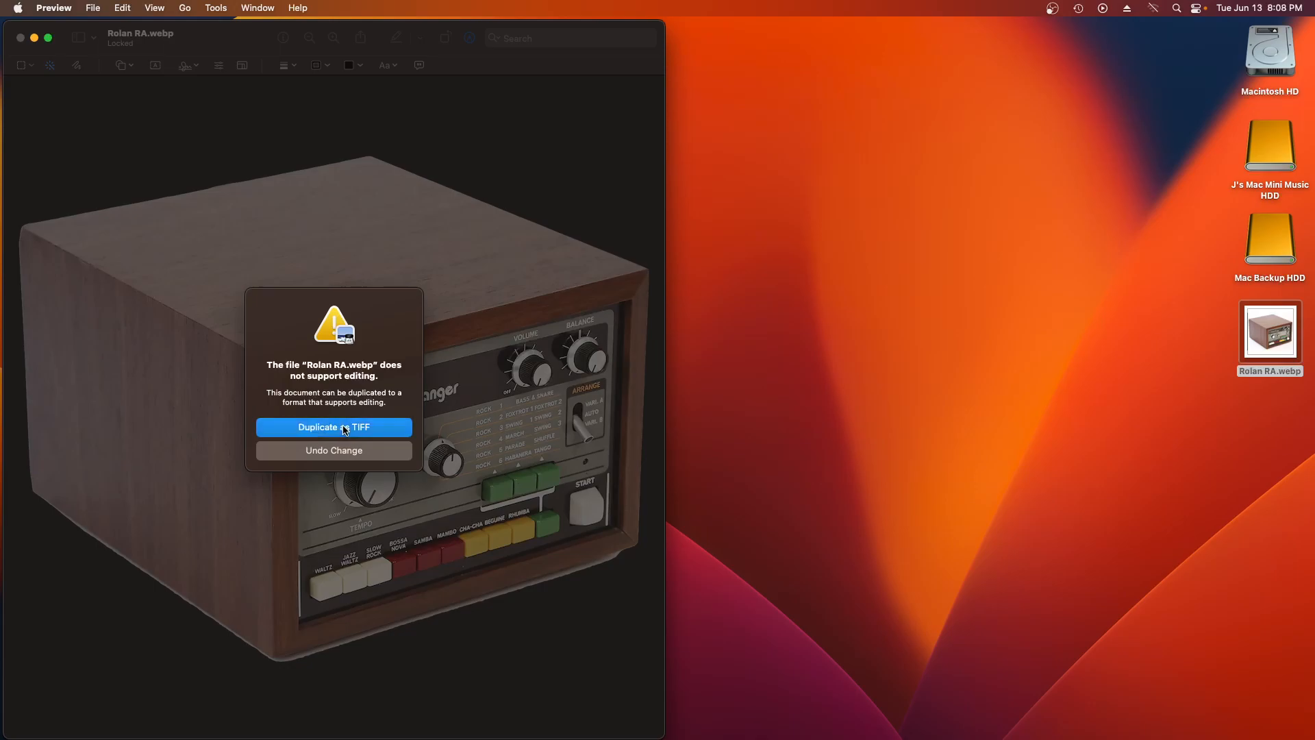
- Accept converting the locked webp into an editable TIFF copy for the edit
click(333, 427)
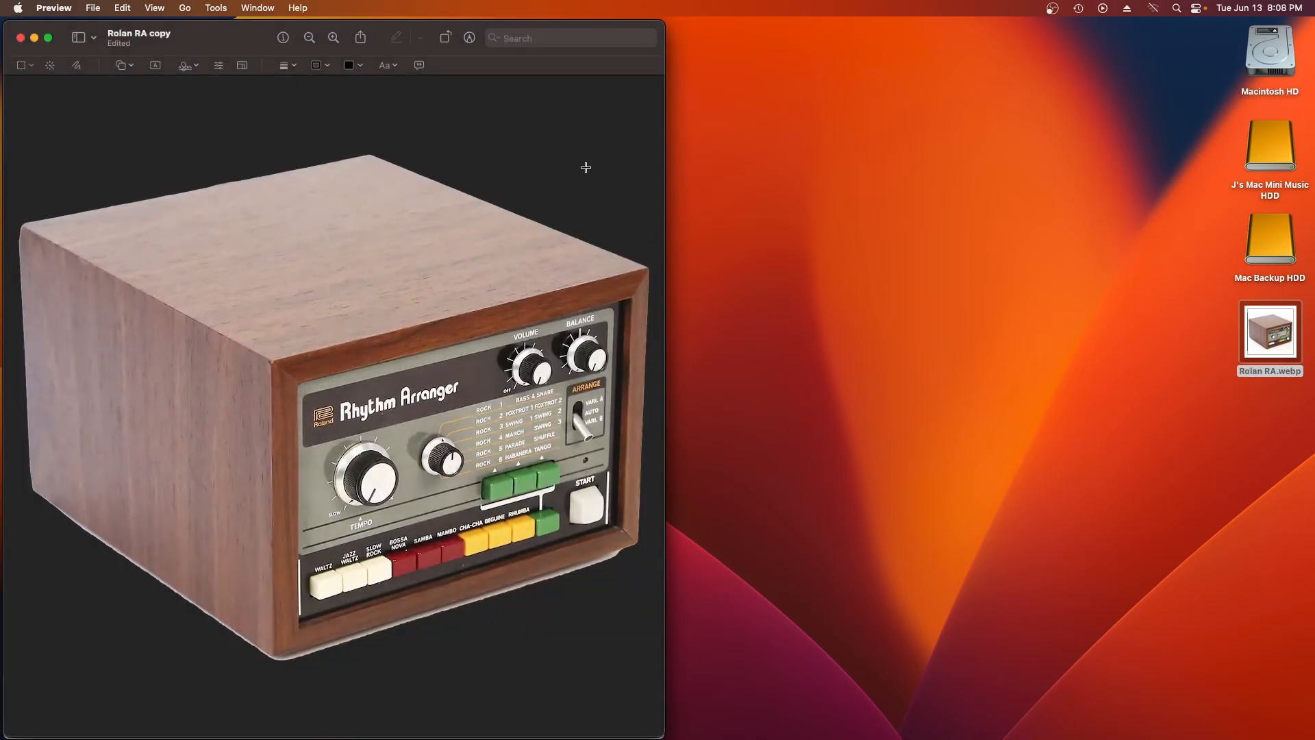
mouse_move(59, 76)
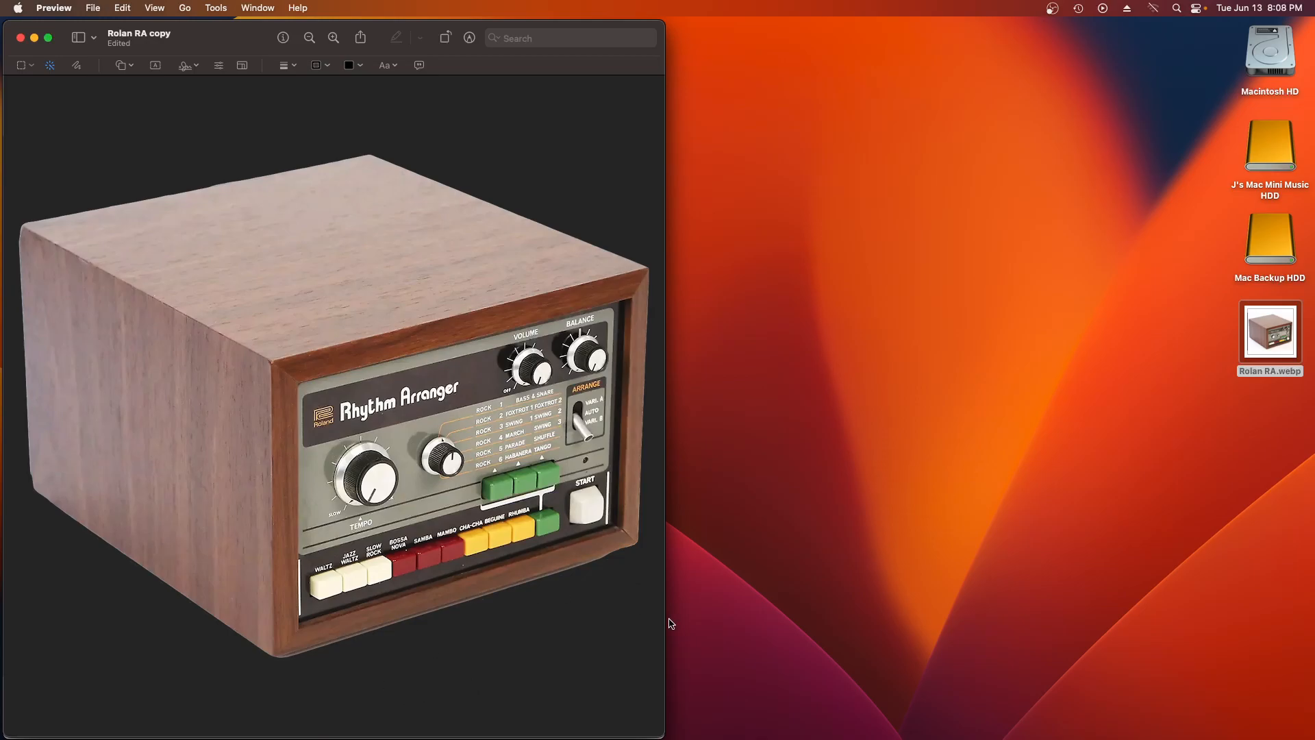
mouse_move(382, 99)
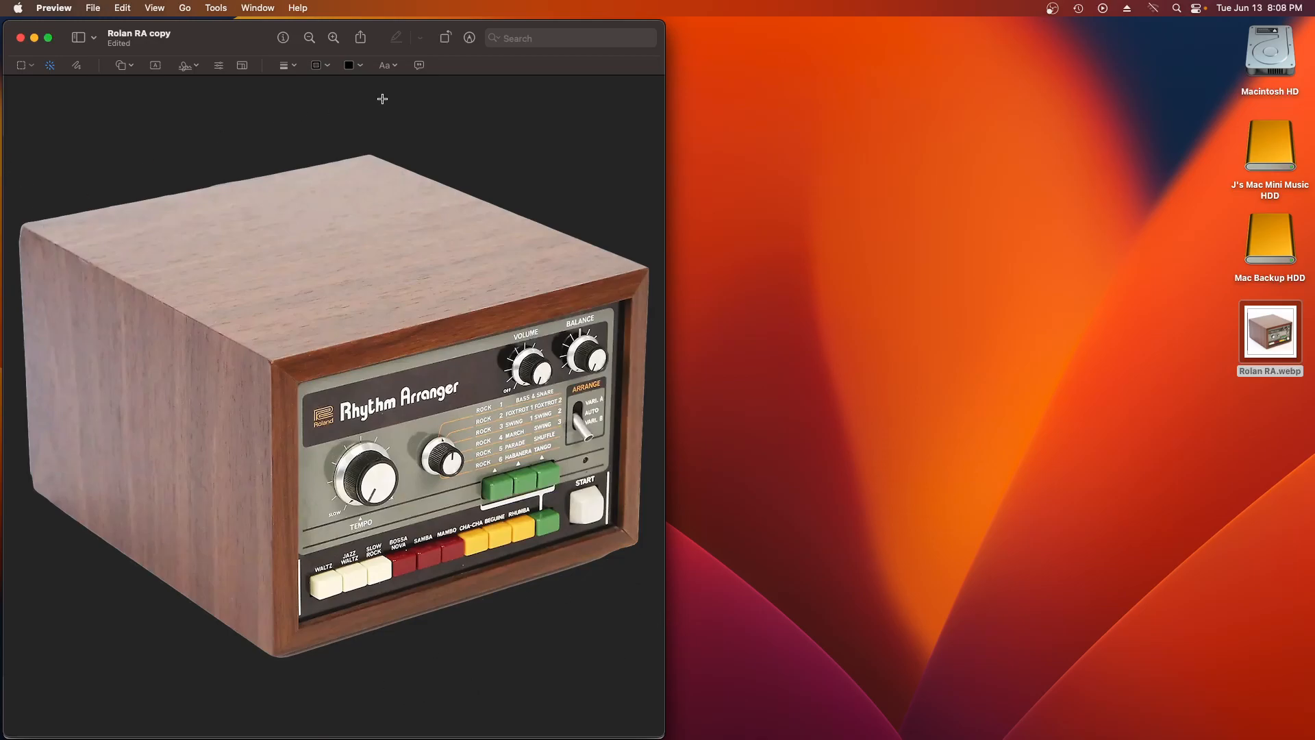
mouse_move(200, 58)
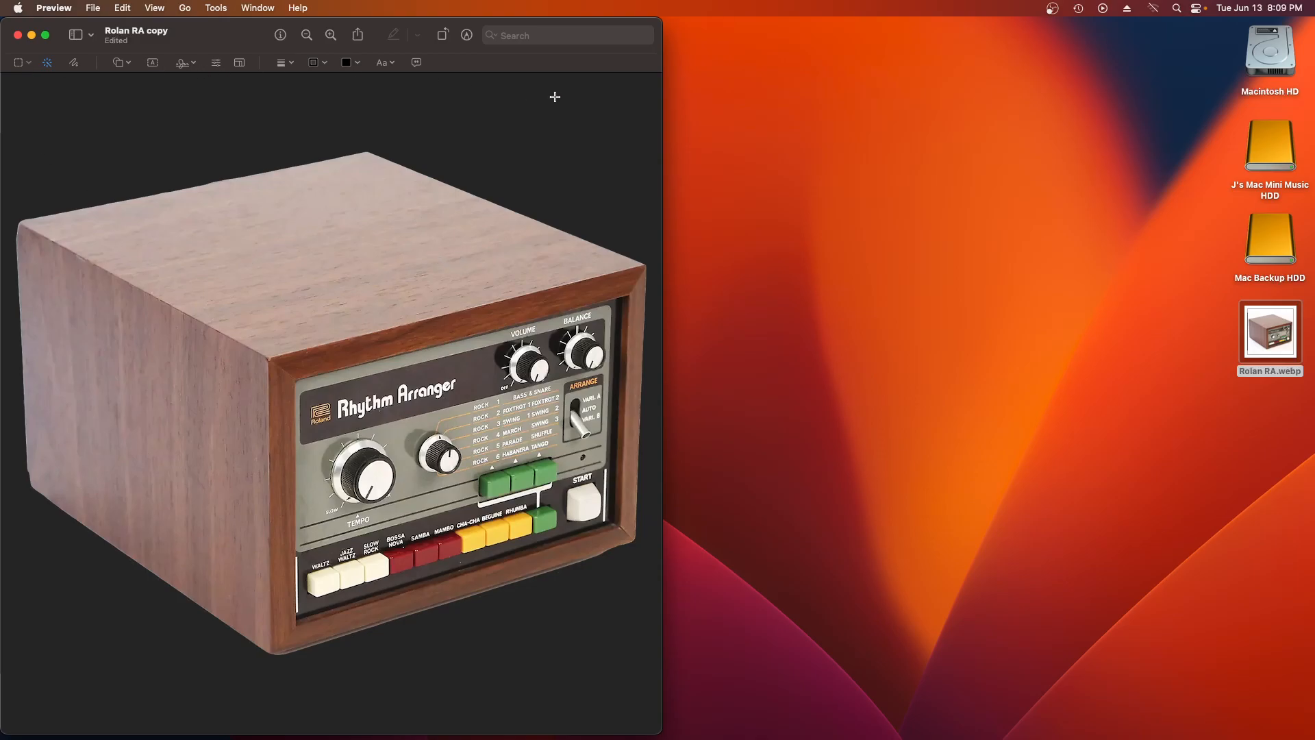
mouse_move(413, 152)
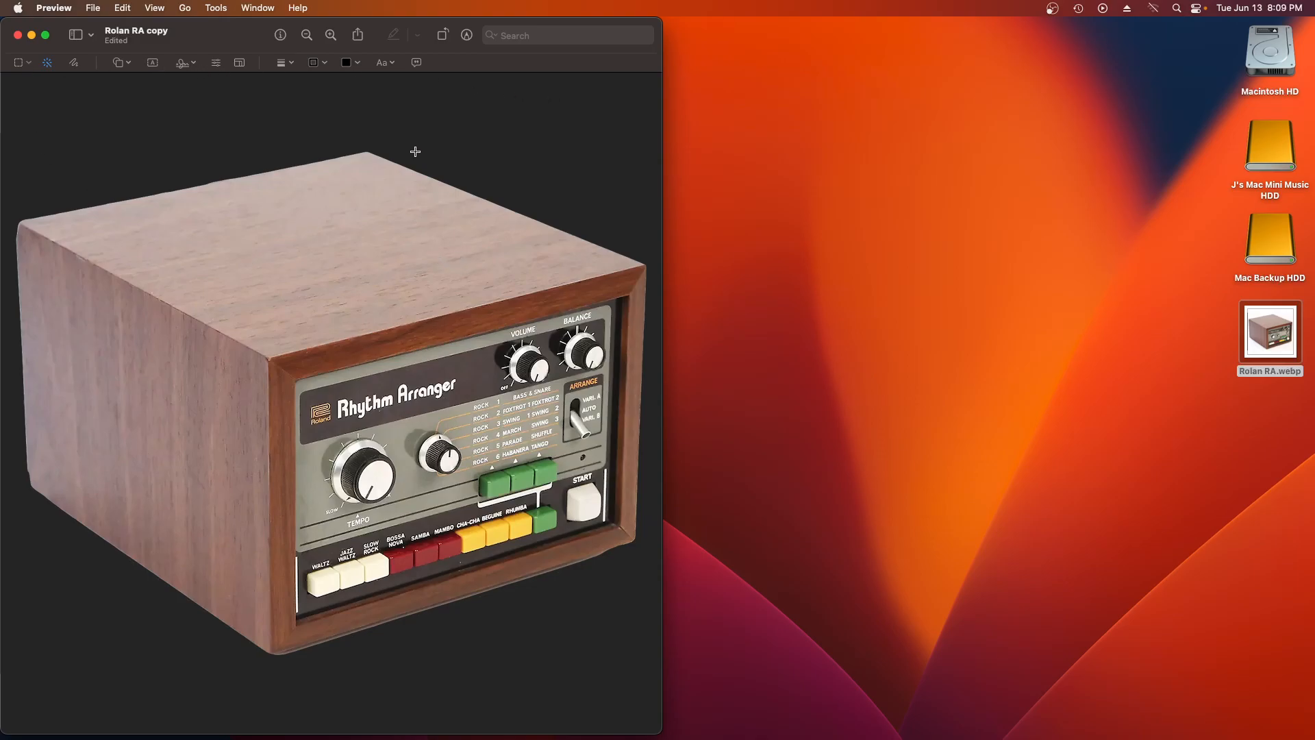
- Bring up Preview's File menu for the background-free Rolan RA copy
click(92, 8)
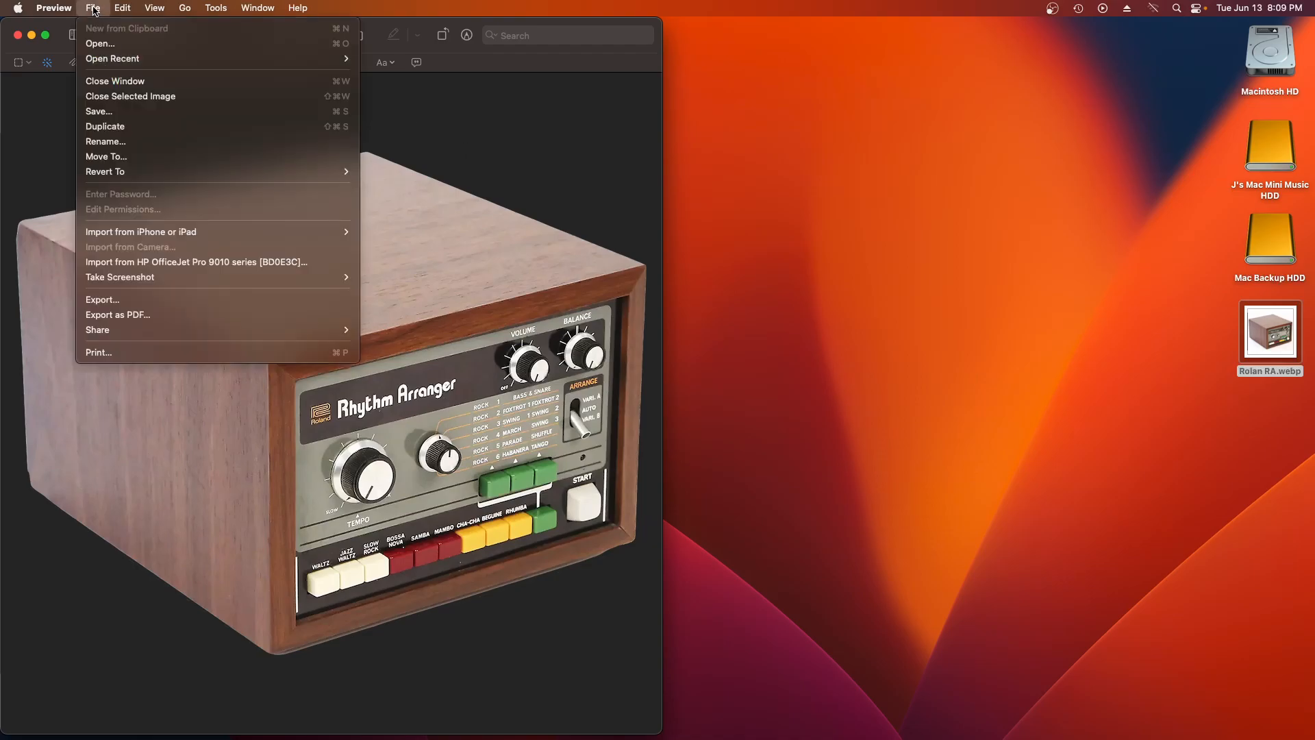
mouse_move(107, 192)
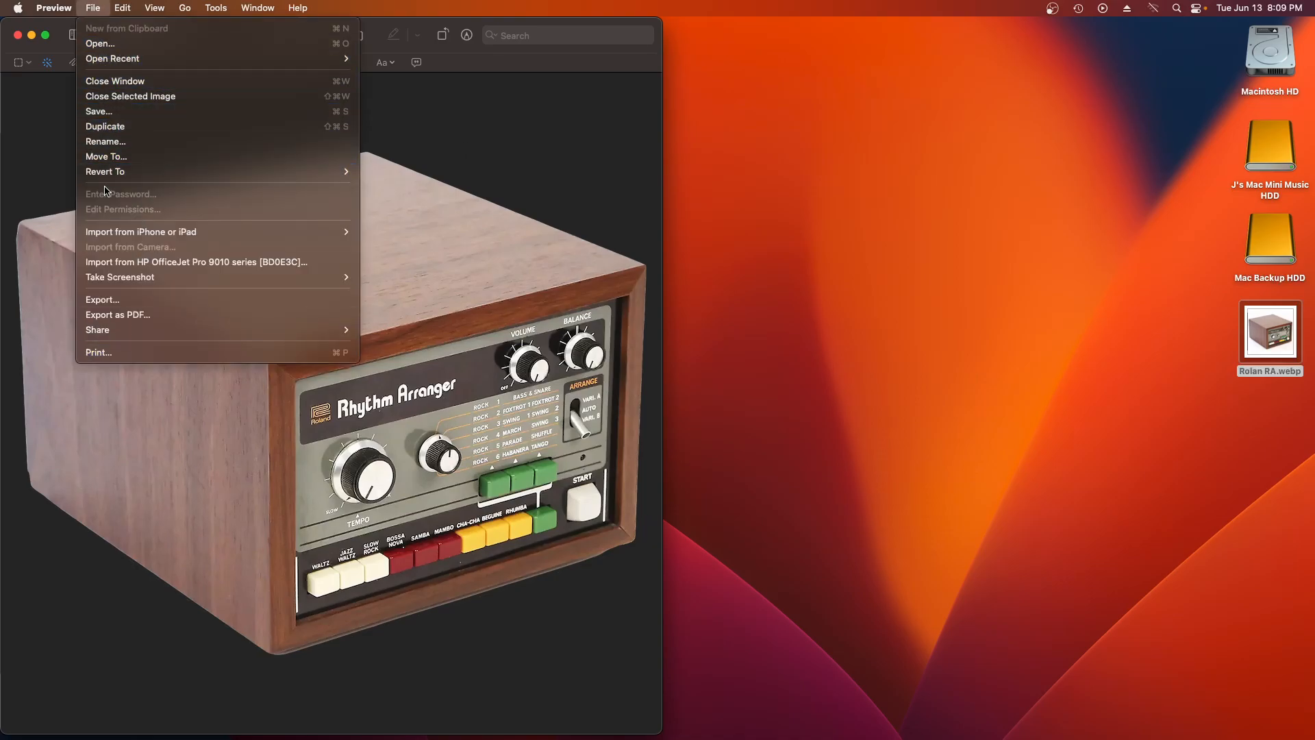
mouse_move(154, 232)
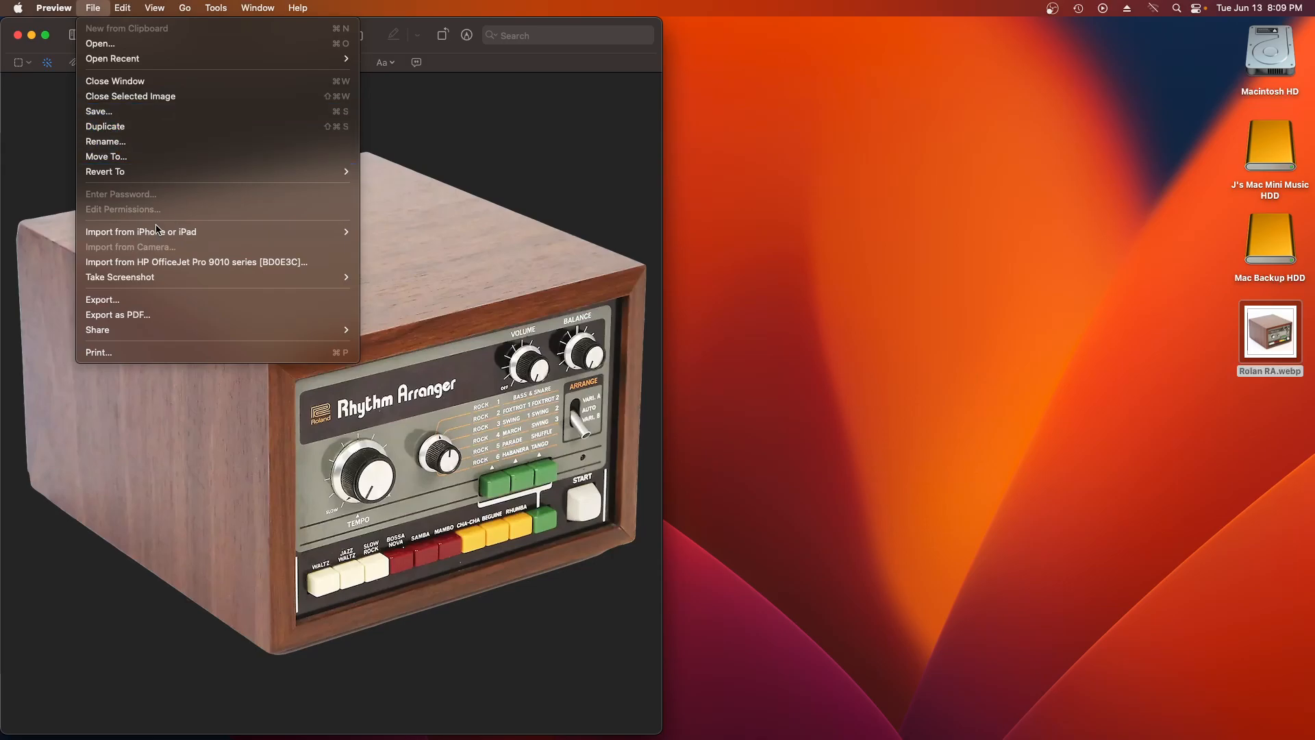
mouse_move(111, 57)
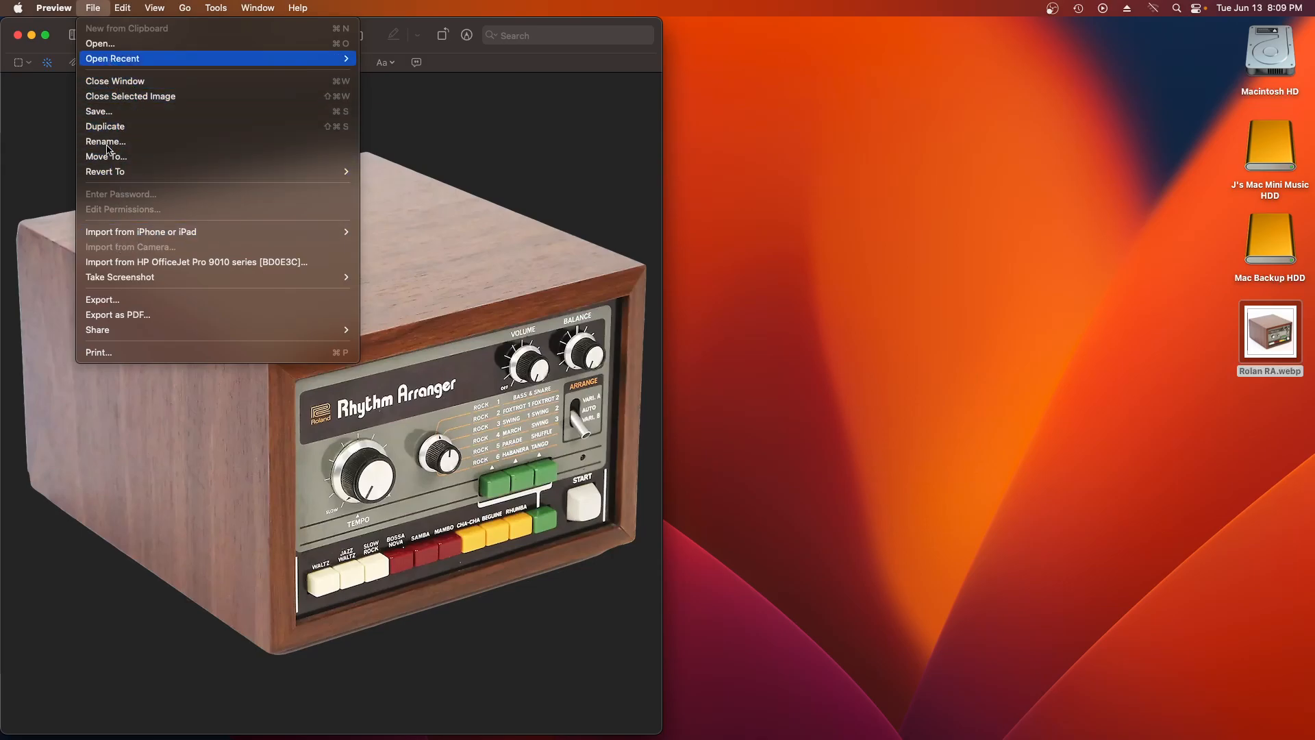
mouse_move(105, 156)
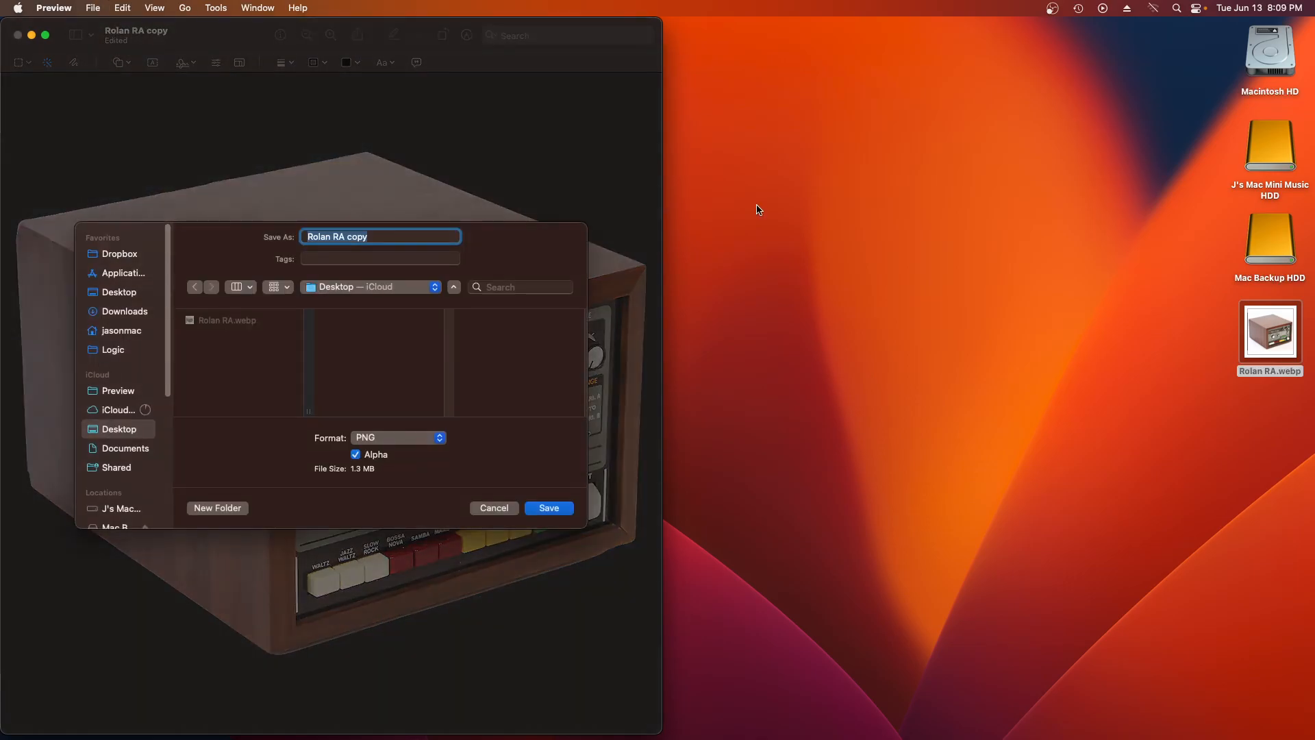
mouse_move(398, 326)
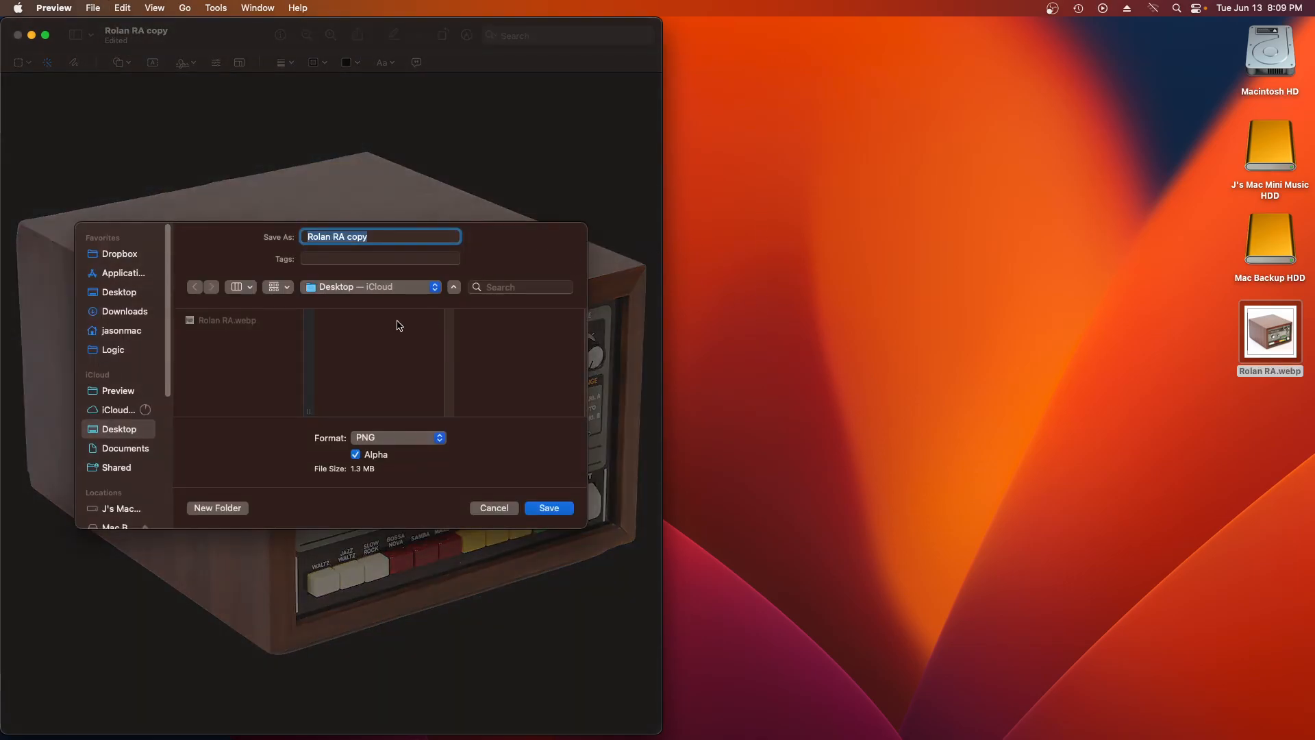
mouse_move(124, 489)
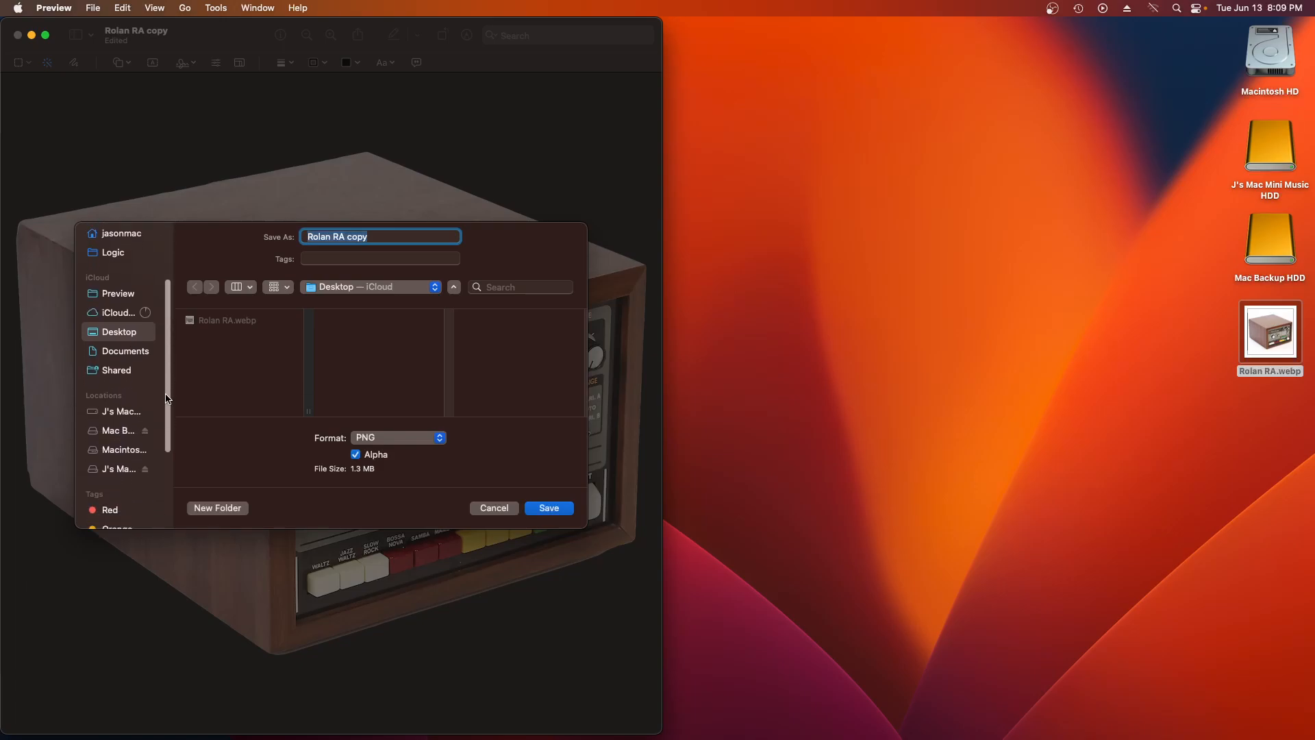
- Navigate the export sheet to the home folder's Pictures > Logic Pictures destination
scroll(down, 3)
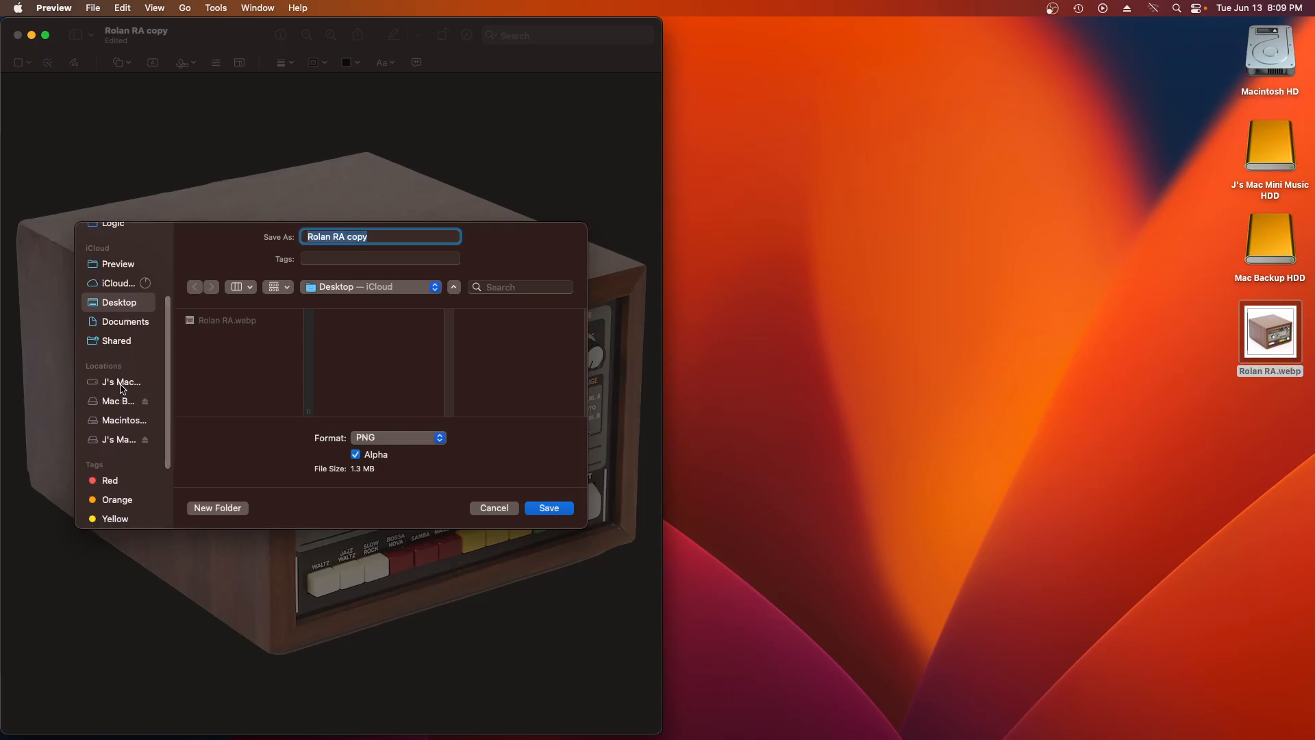
click(119, 382)
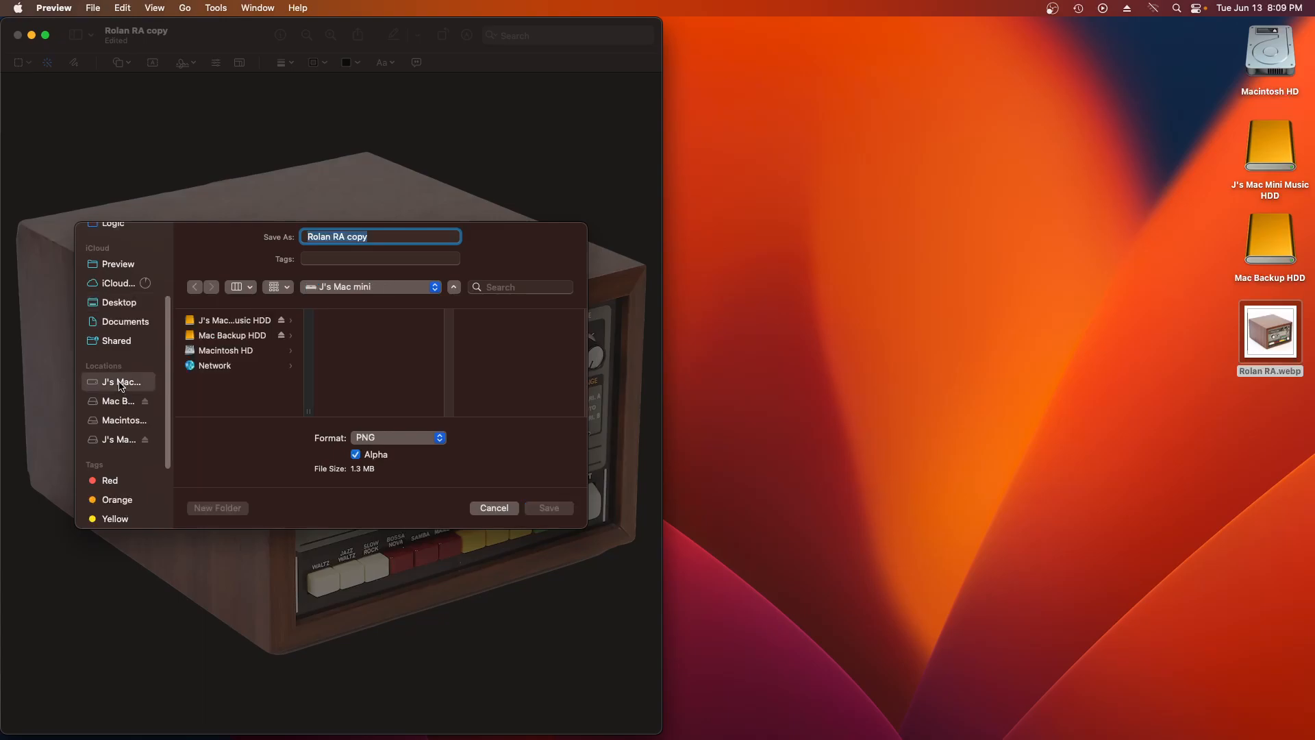
click(118, 438)
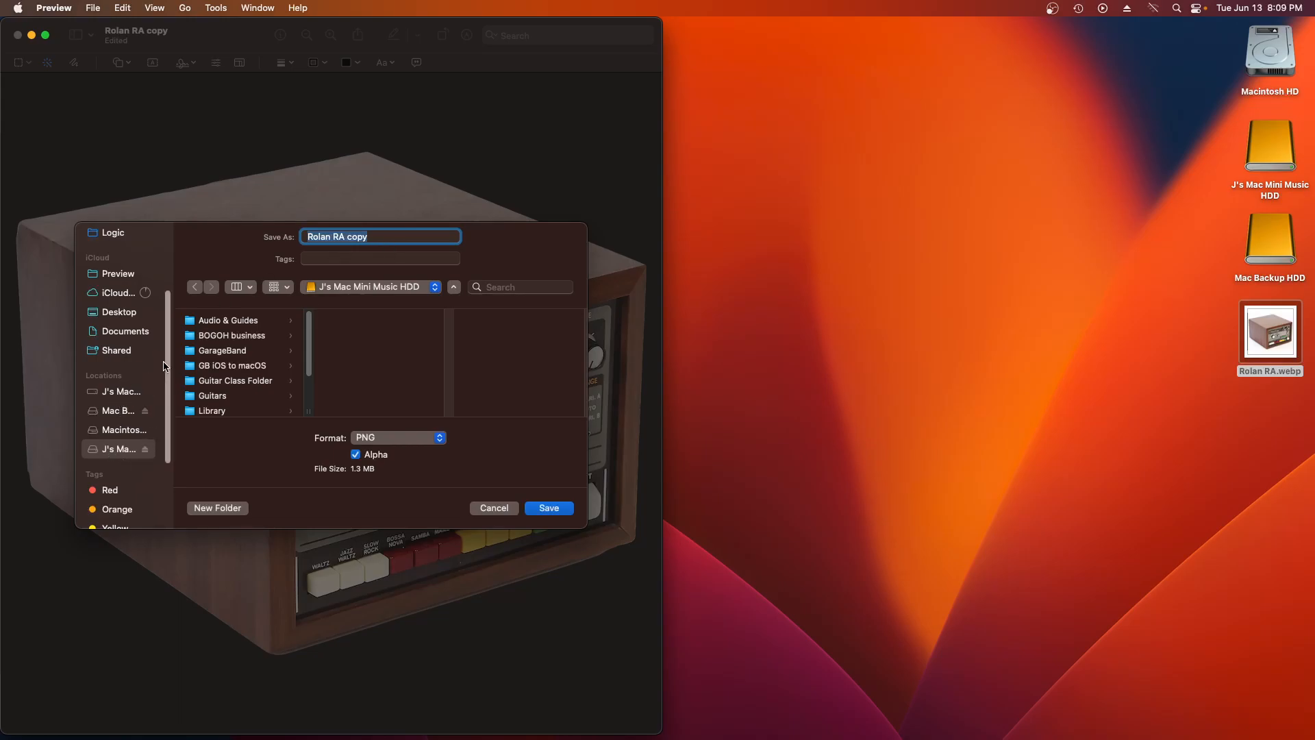
click(122, 330)
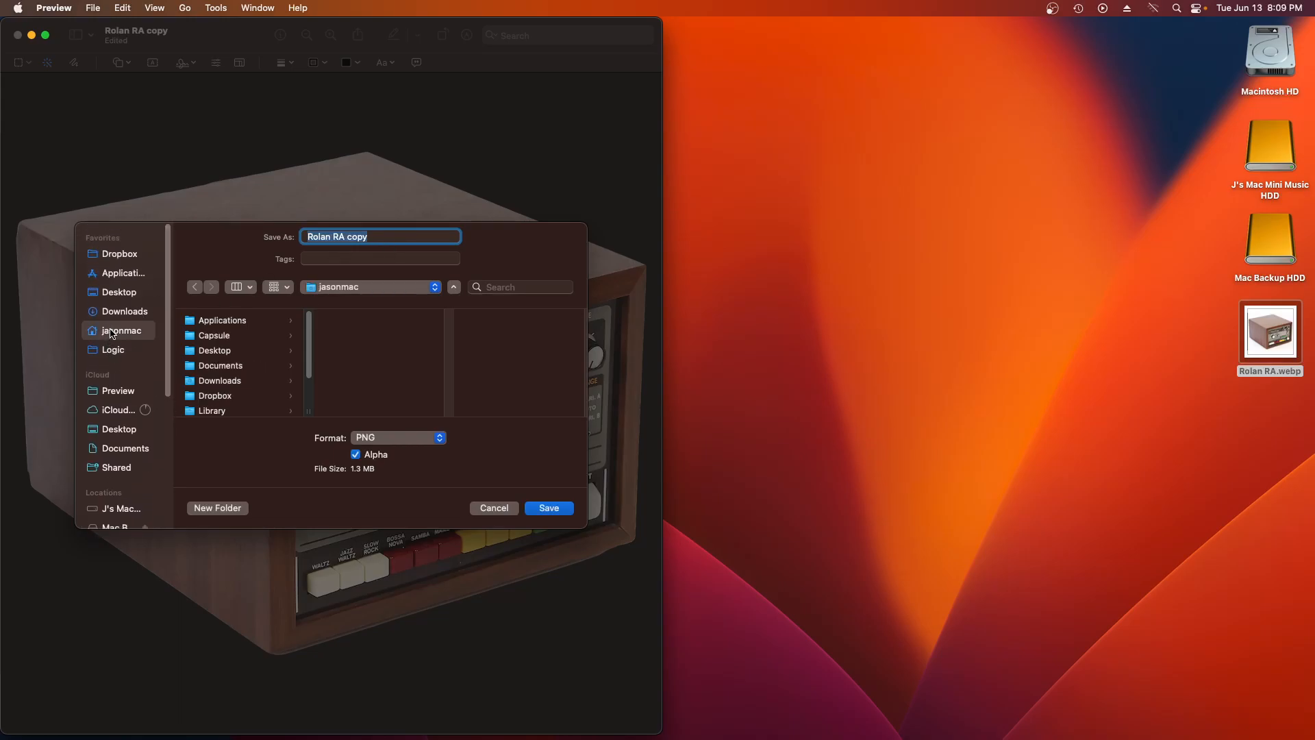
scroll(down, 3)
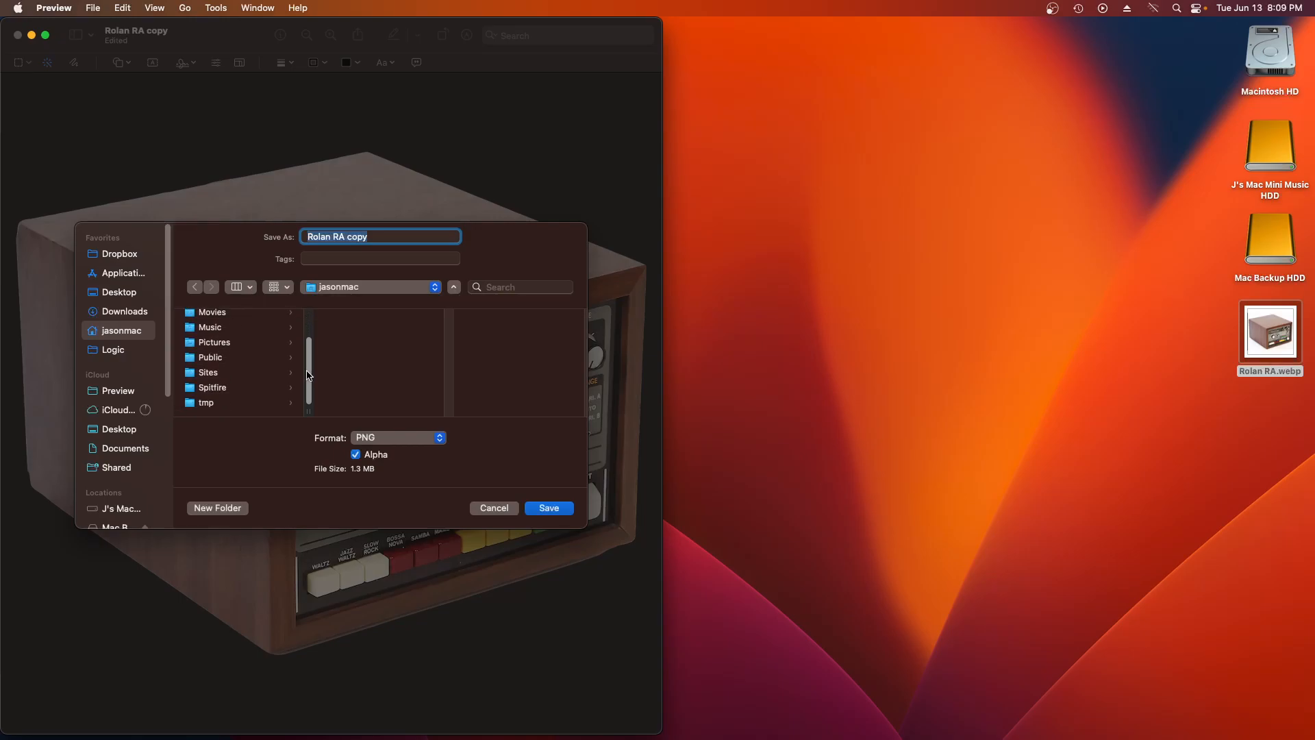
click(214, 342)
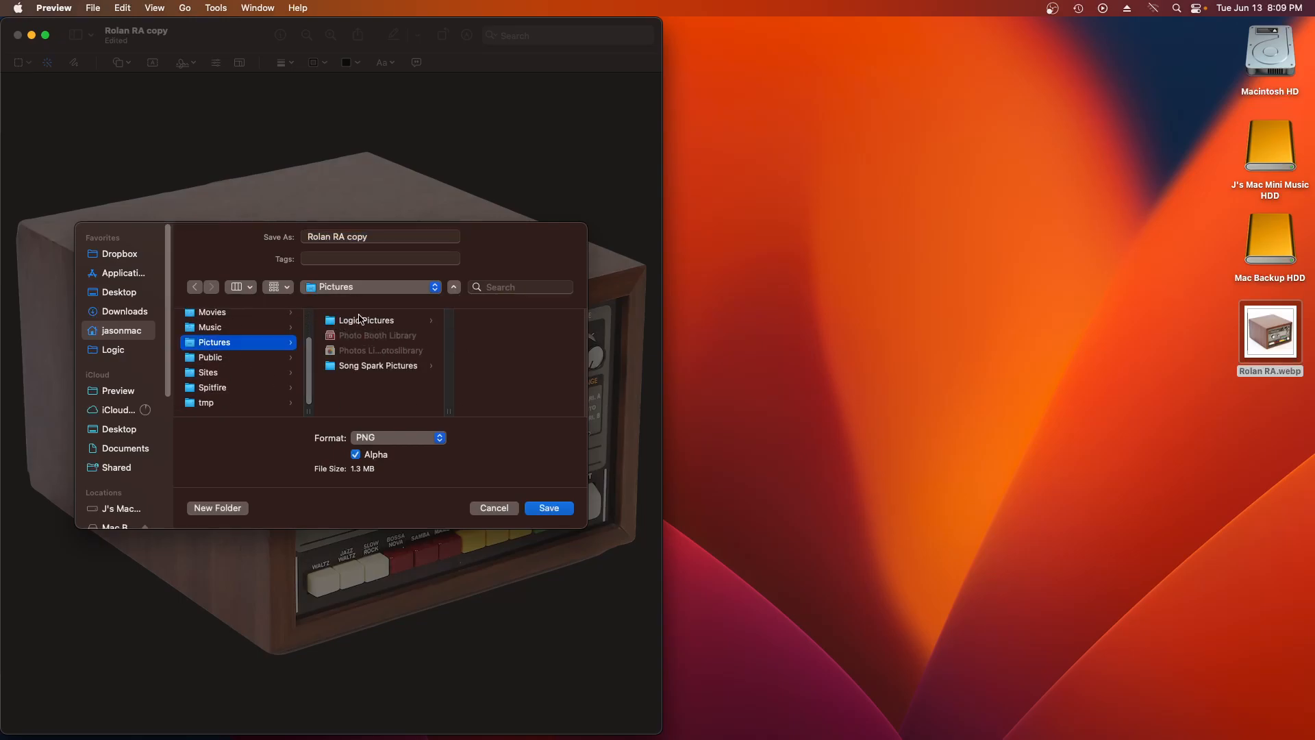
click(367, 319)
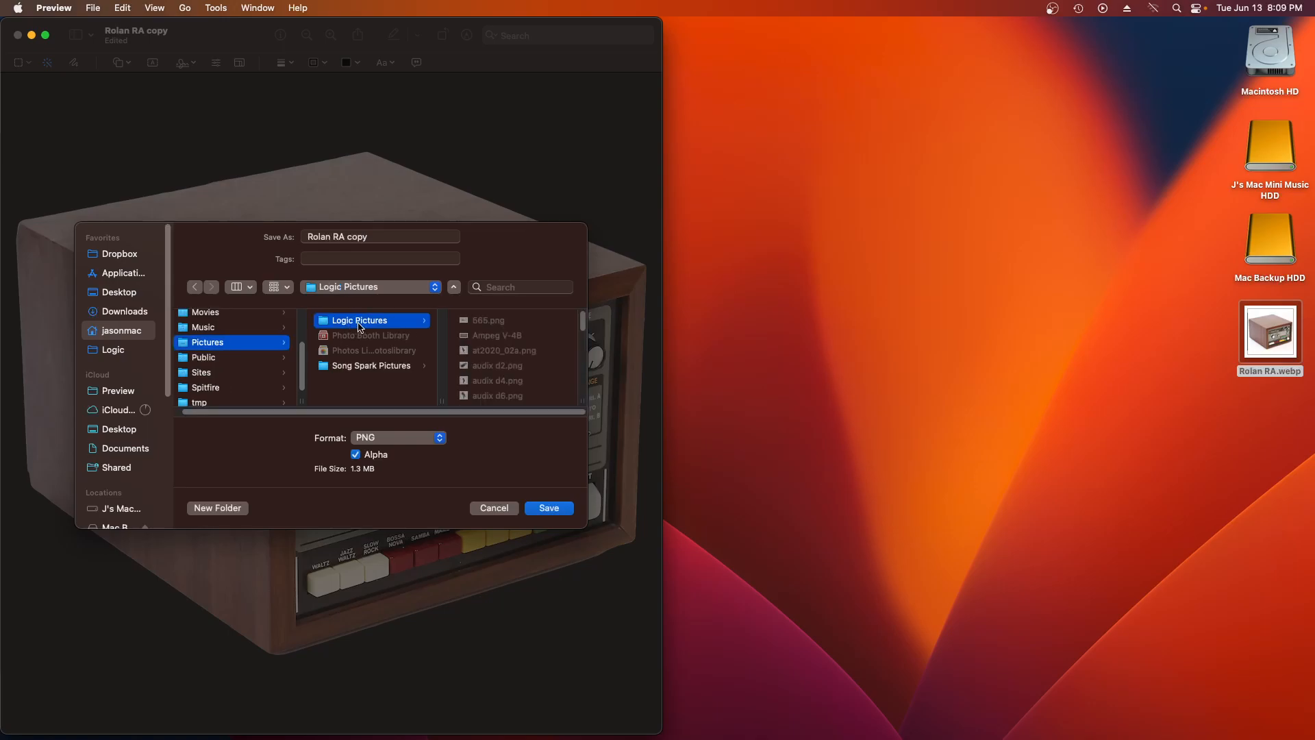
mouse_move(386, 349)
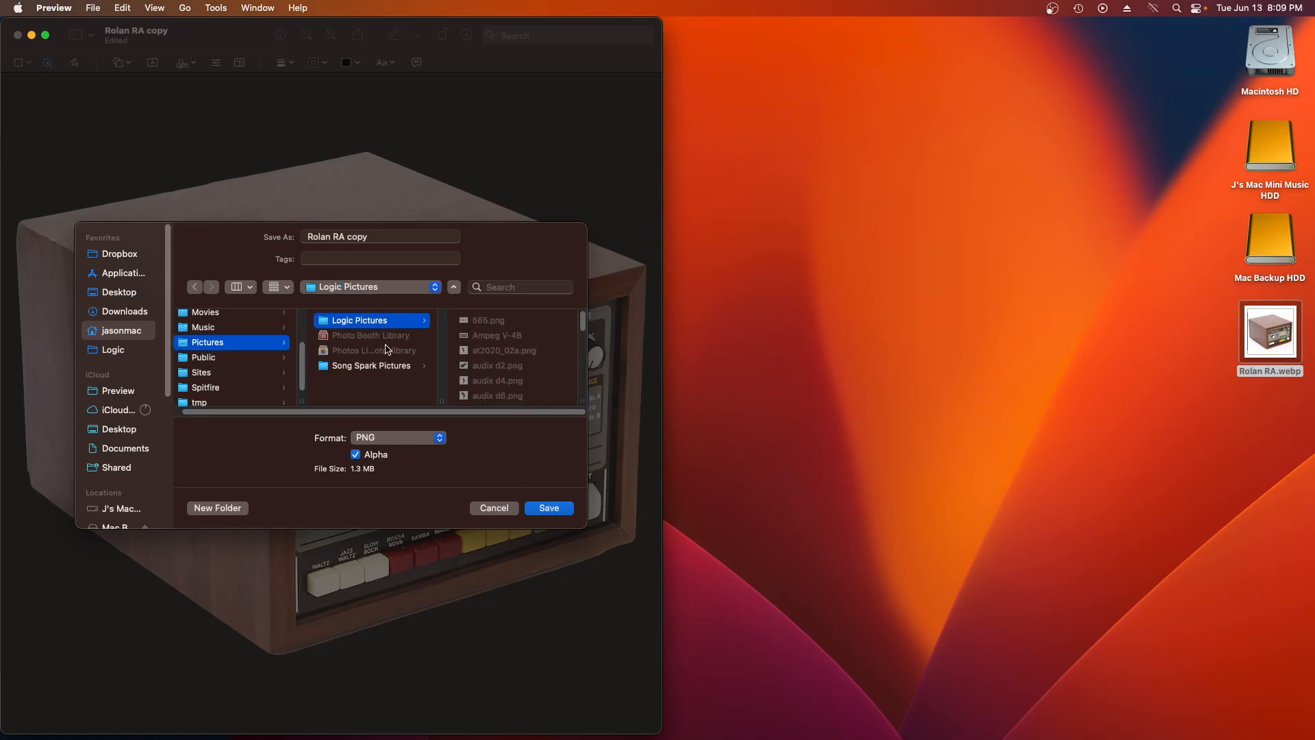
- Save the PNG as 'Roland RA copy' in Logic Pictures and close its window
click(380, 235)
text(d)
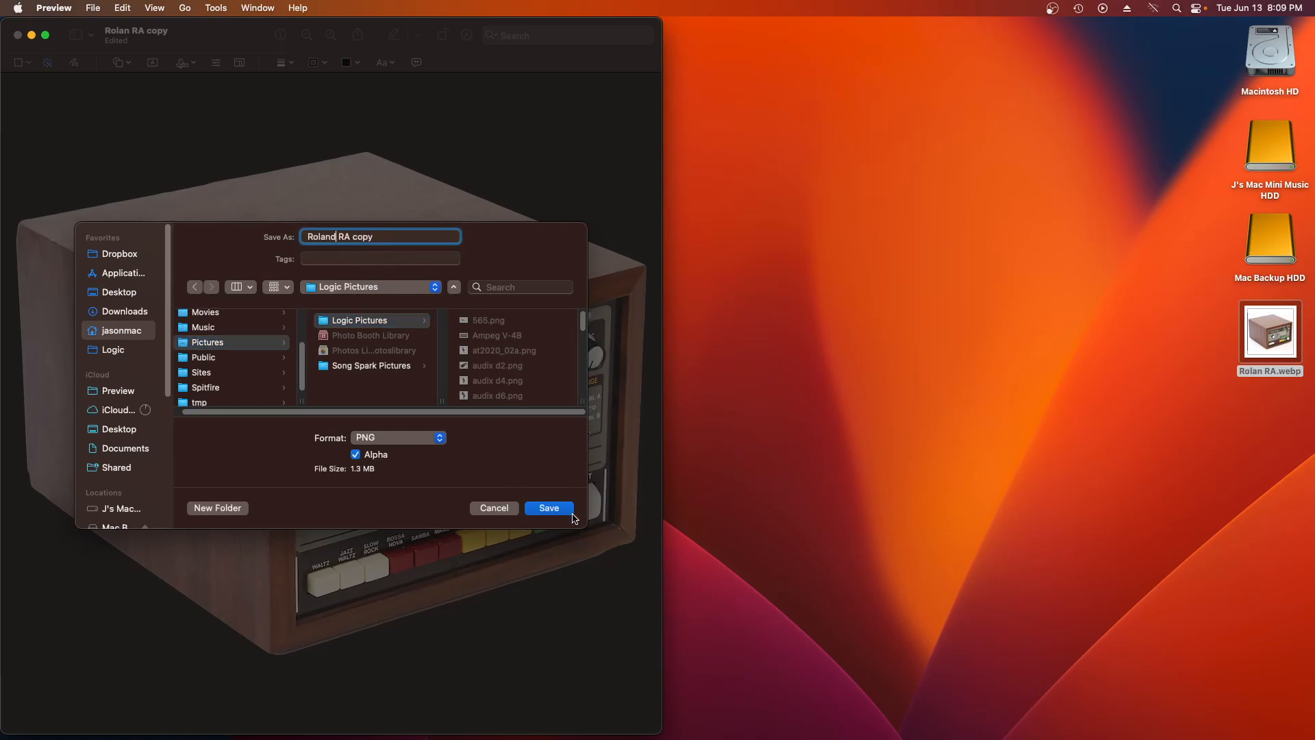
click(548, 507)
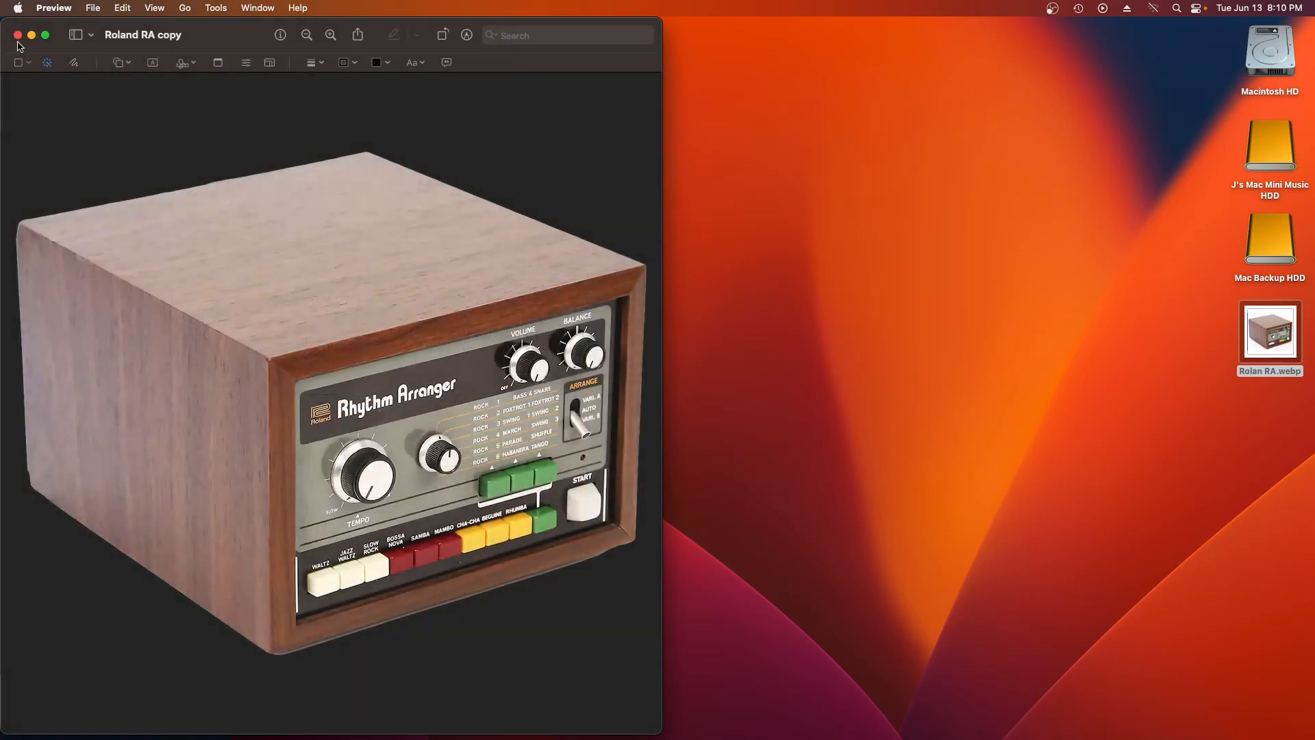
click(17, 35)
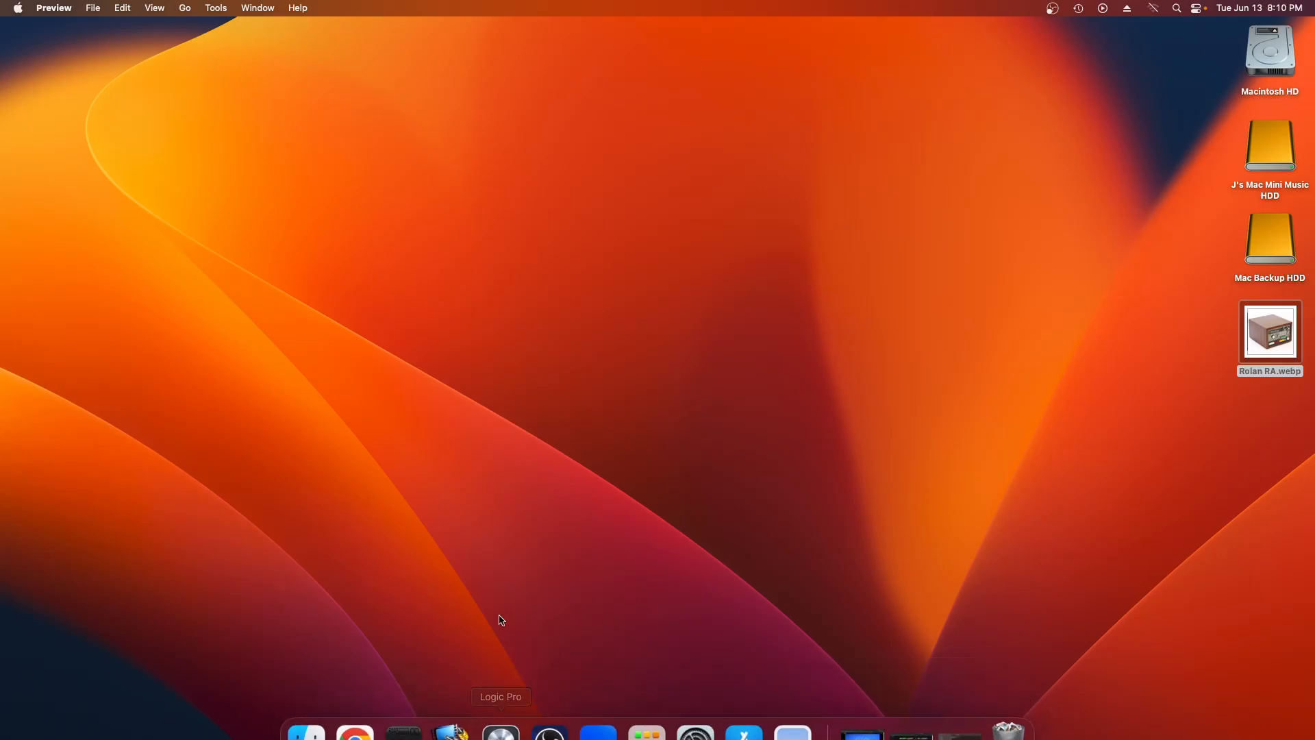
- Launch Logic Pro and create a new project with one Audio track
click(501, 734)
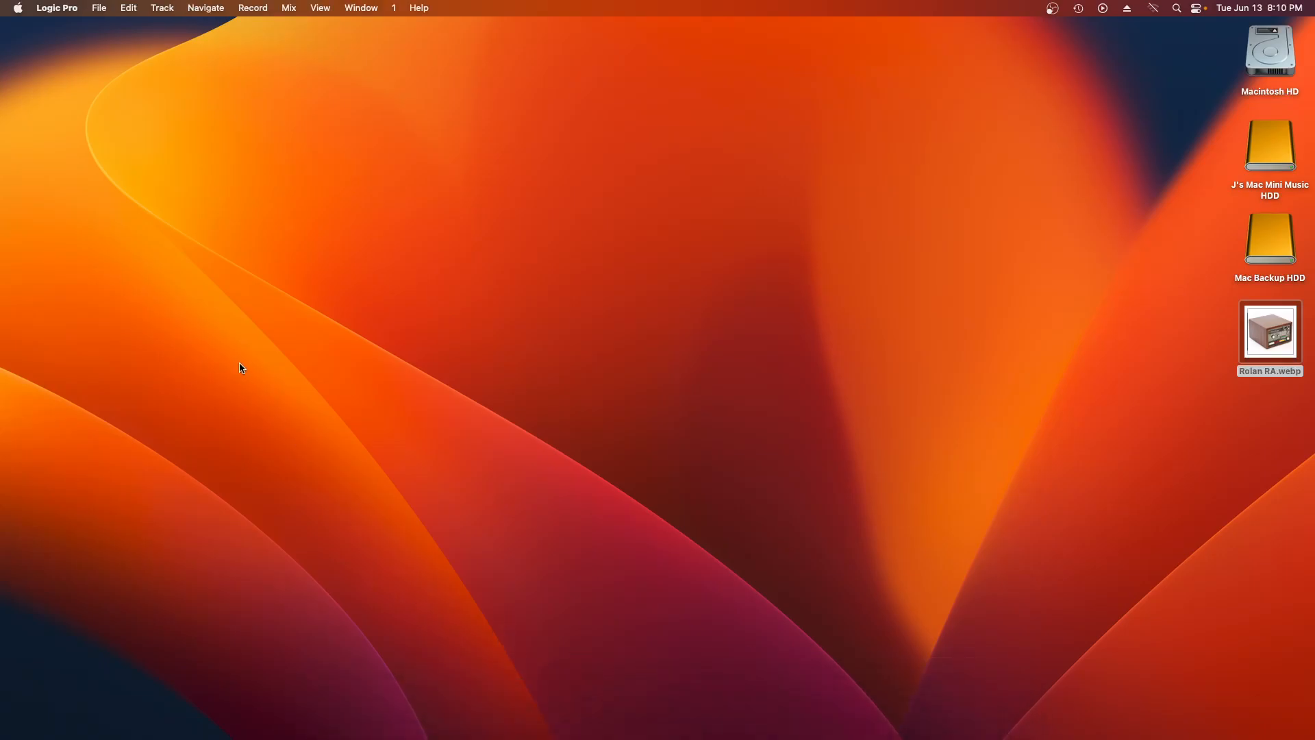
click(99, 9)
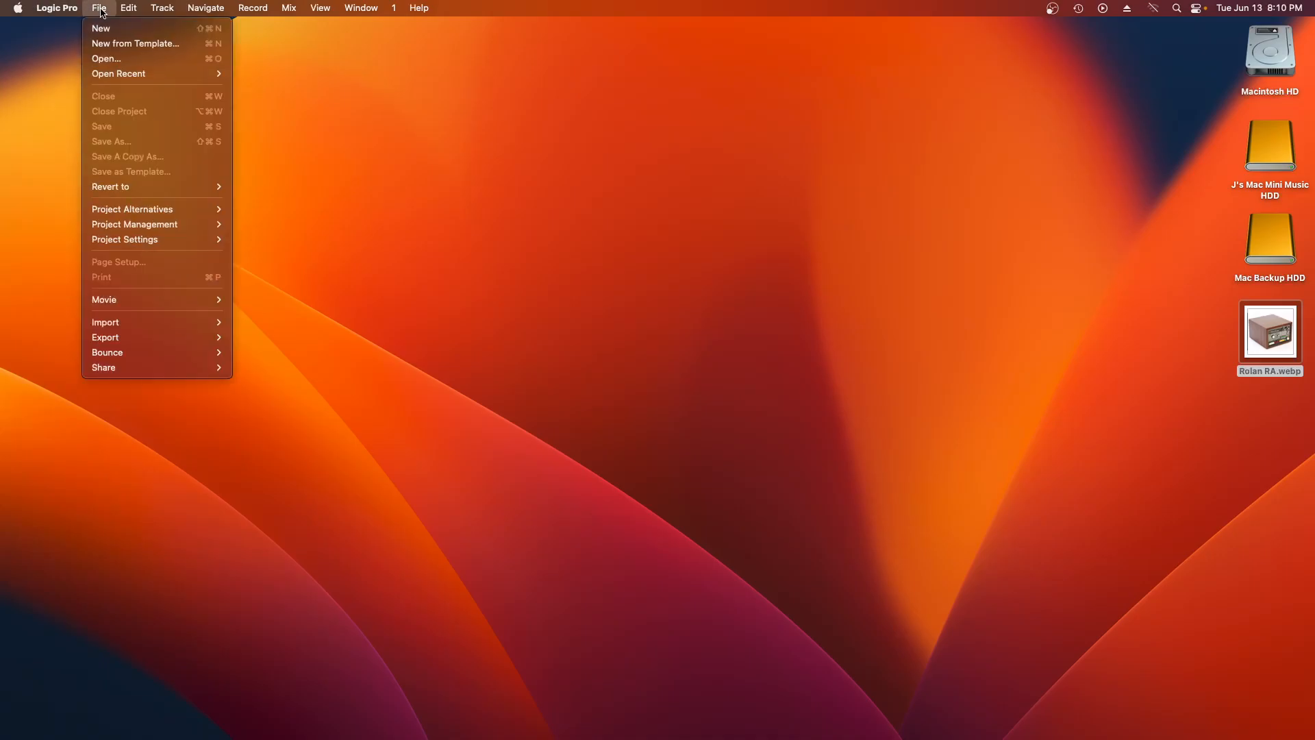
click(100, 28)
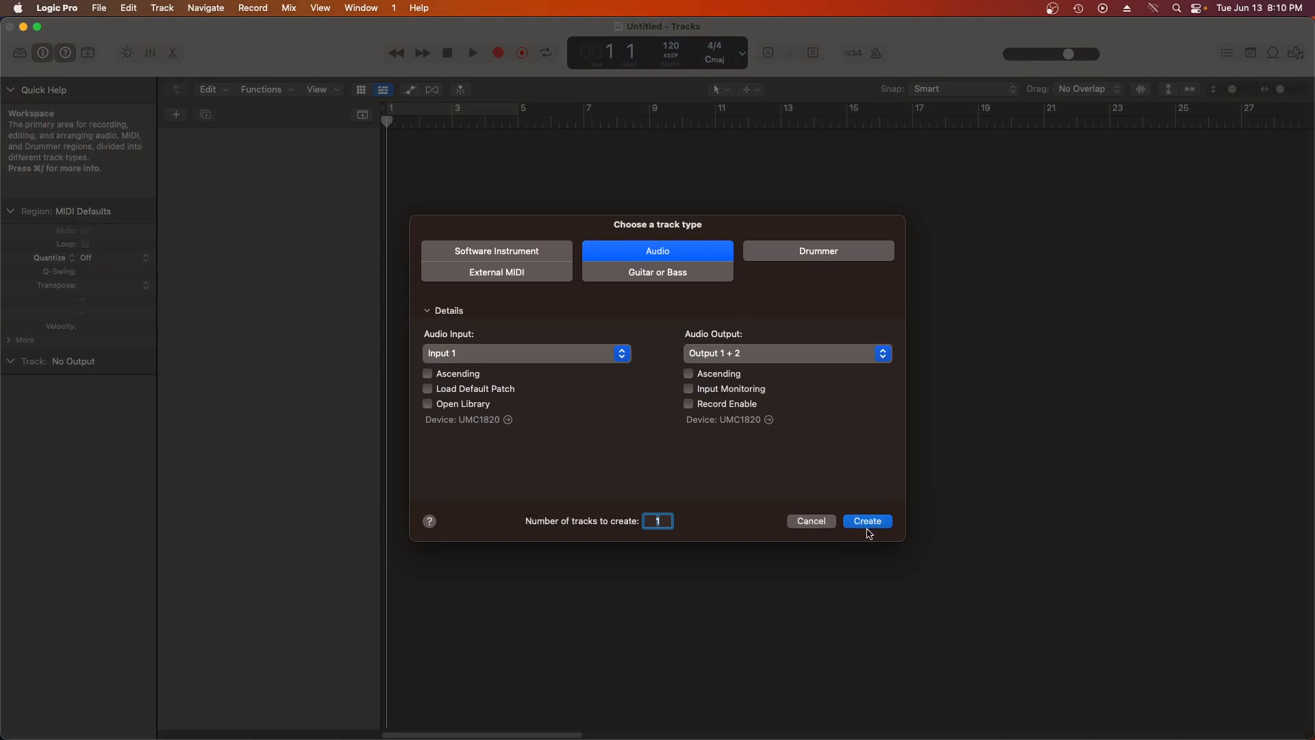
click(865, 521)
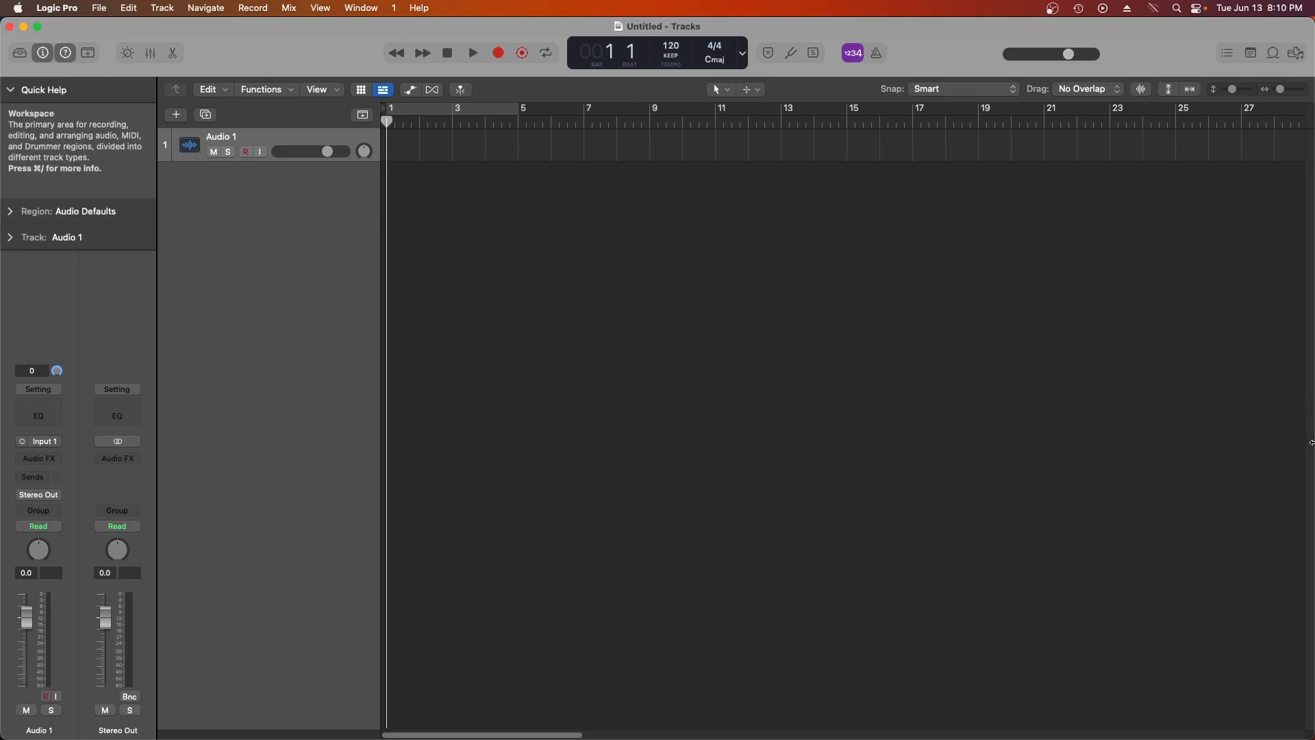
mouse_move(213, 152)
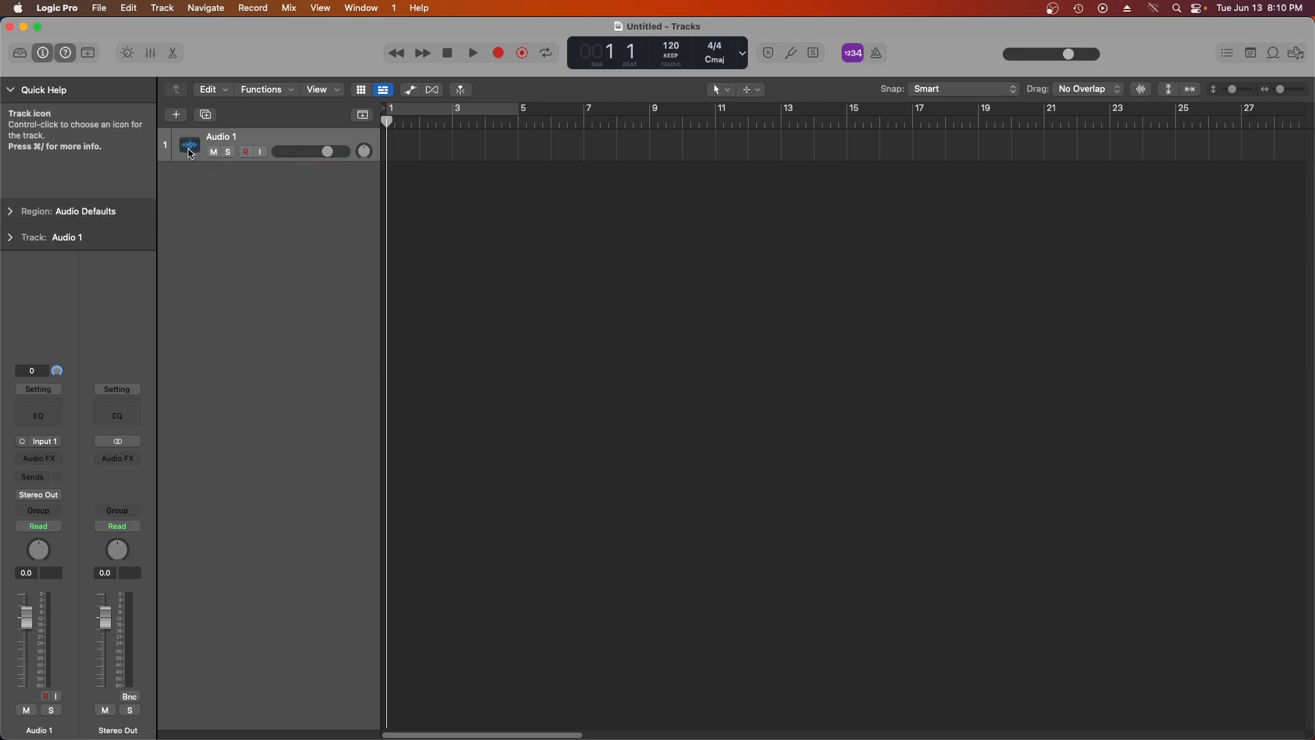
mouse_move(189, 146)
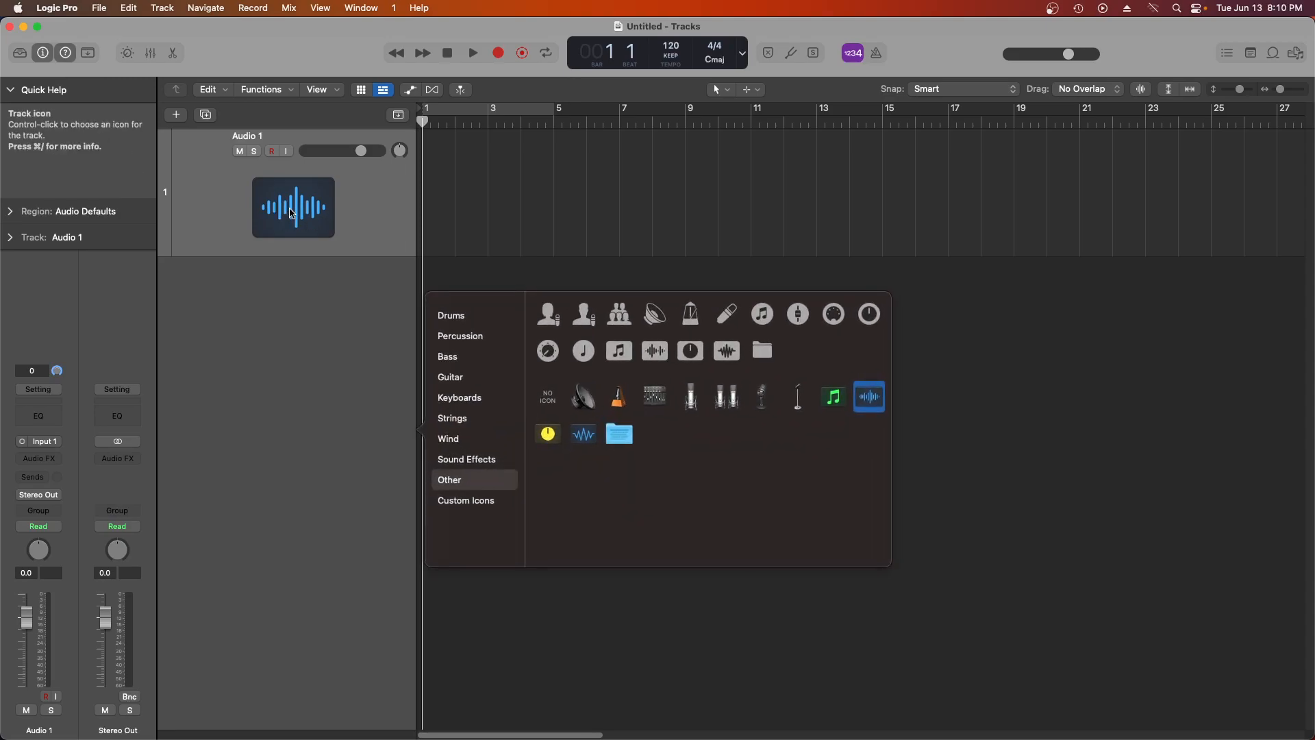
mouse_move(460, 316)
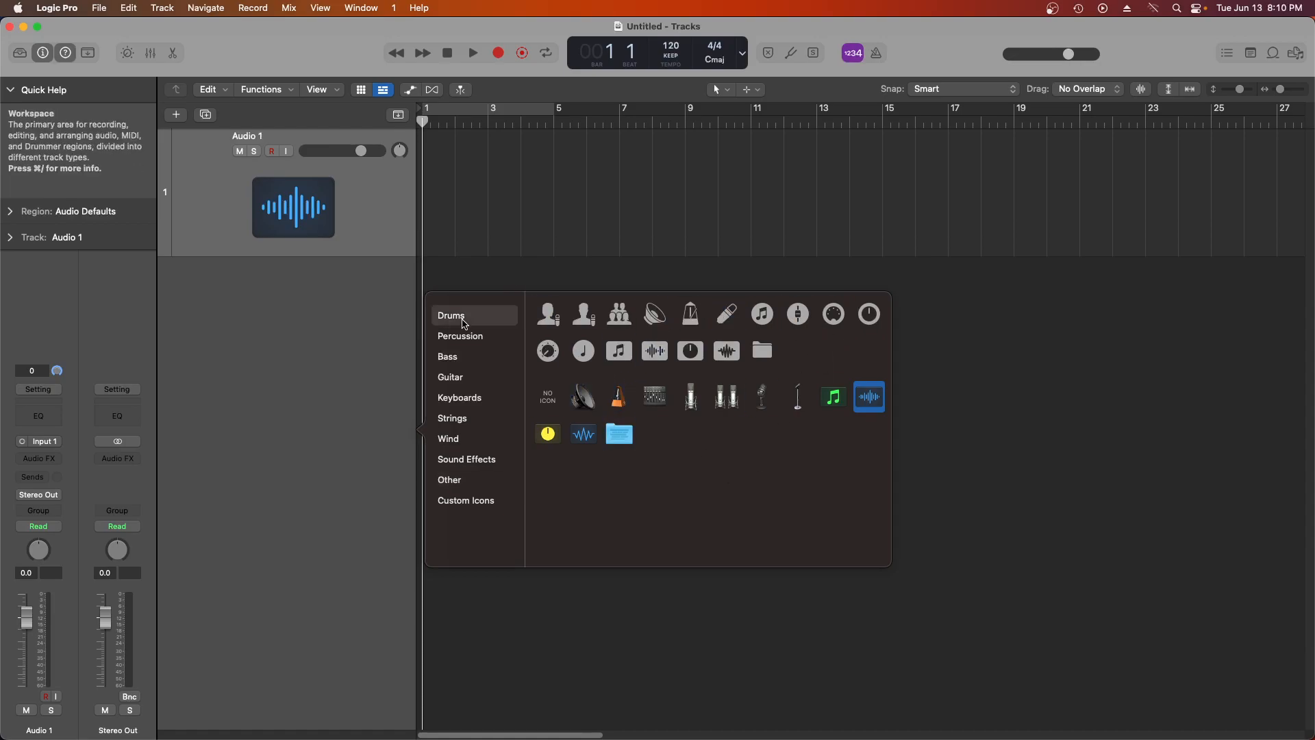
- Browse the Bass, Keyboards, Guitar and Other icon categories, ending on Custom Icons
click(446, 356)
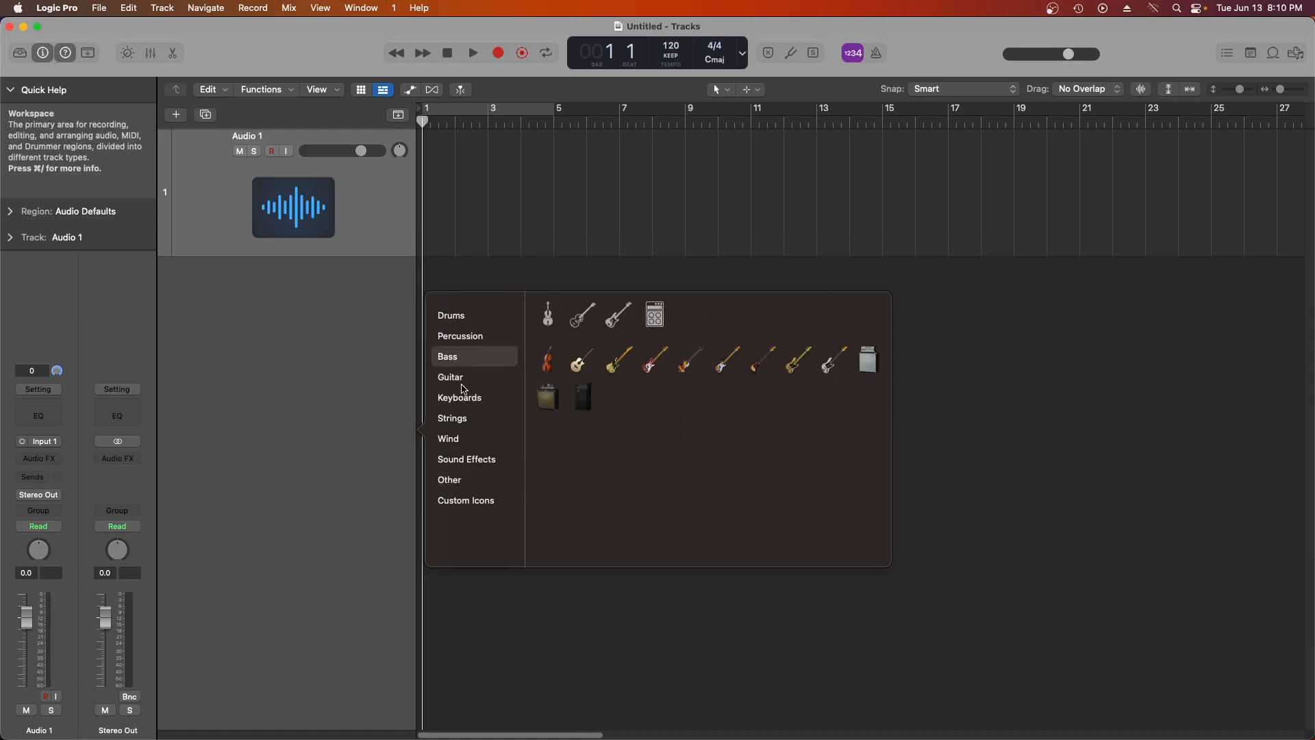
click(459, 397)
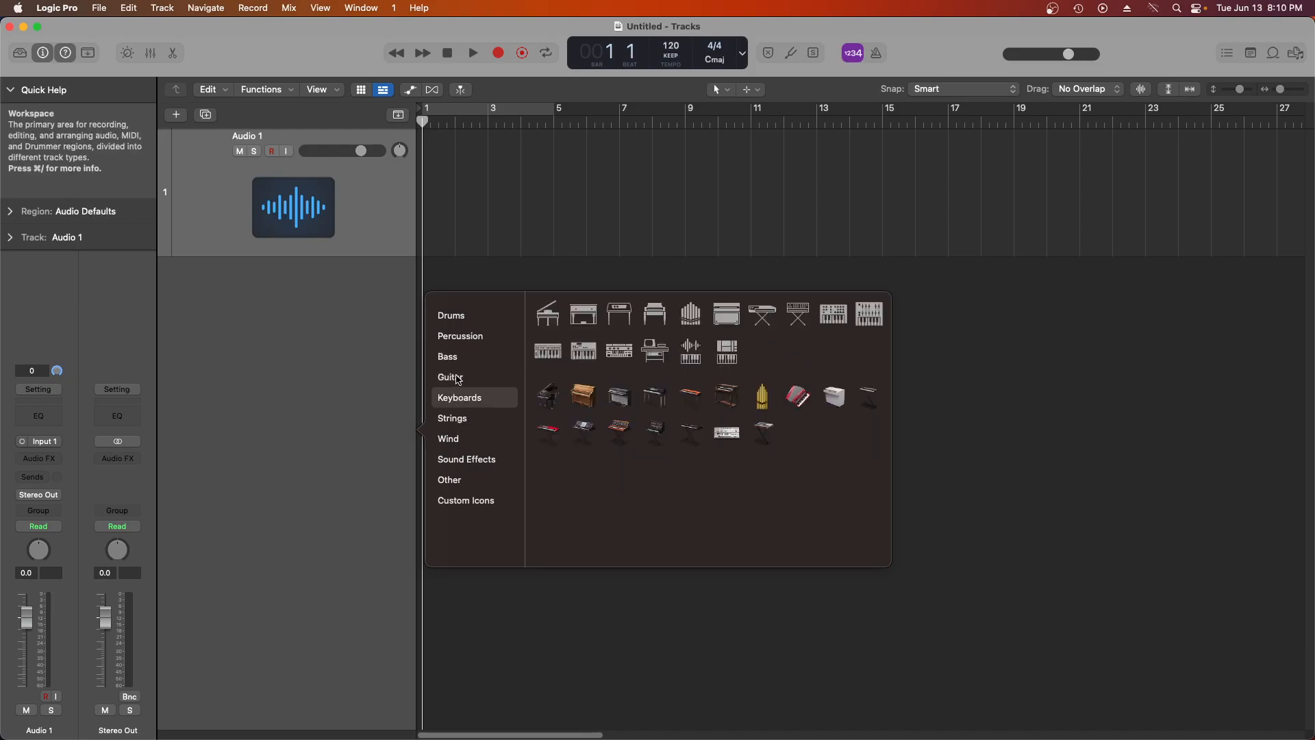
click(450, 377)
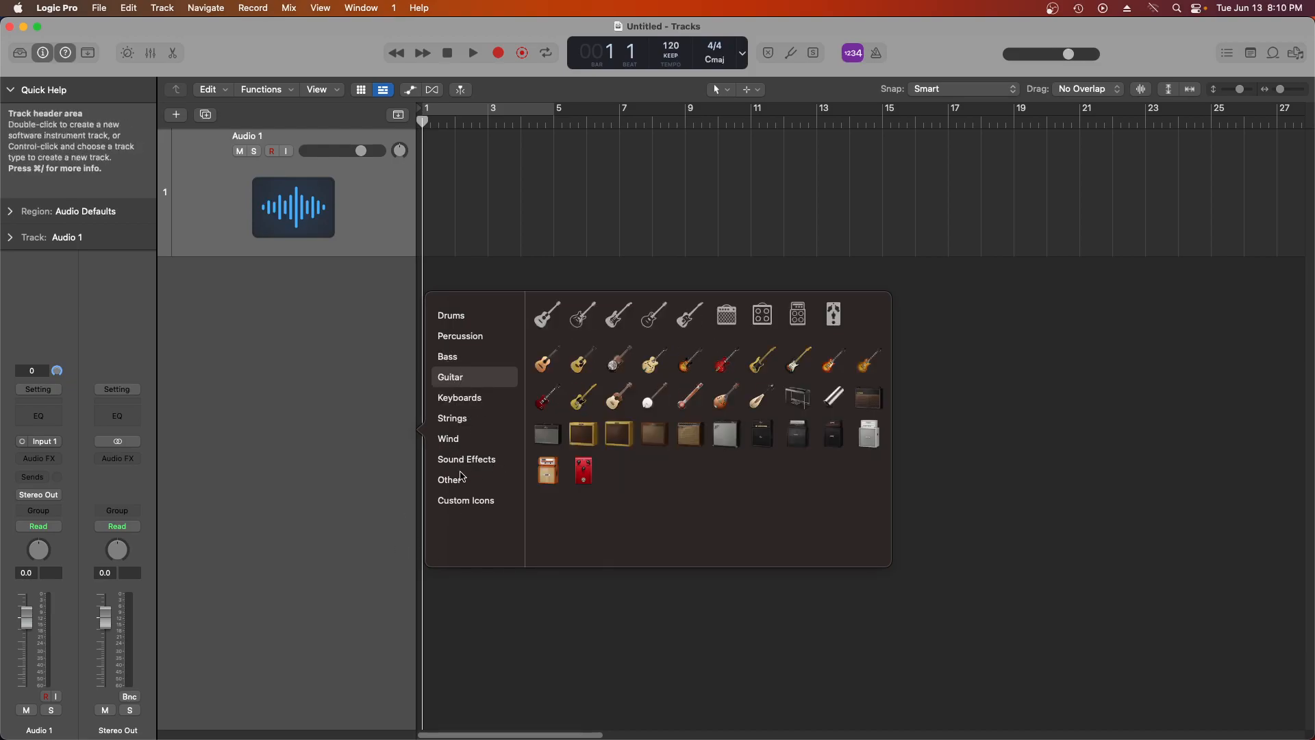
click(449, 479)
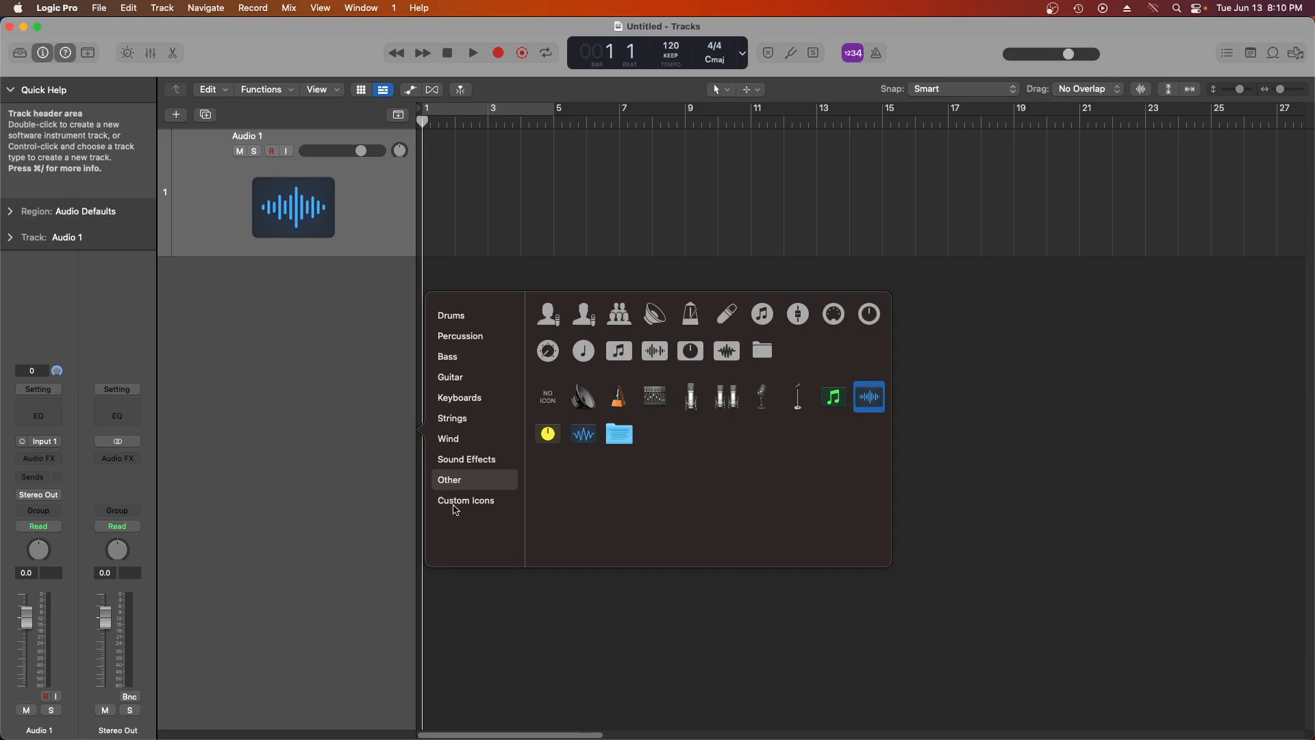
click(465, 500)
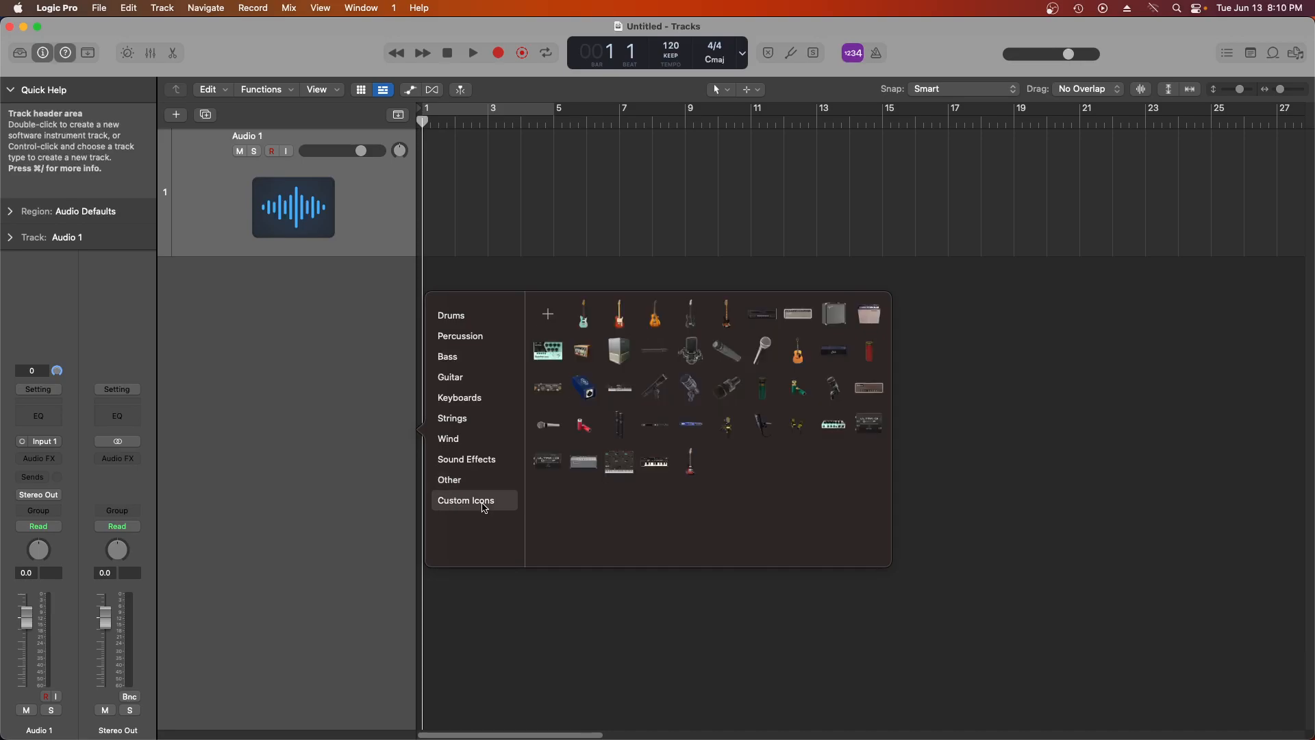
mouse_move(828, 514)
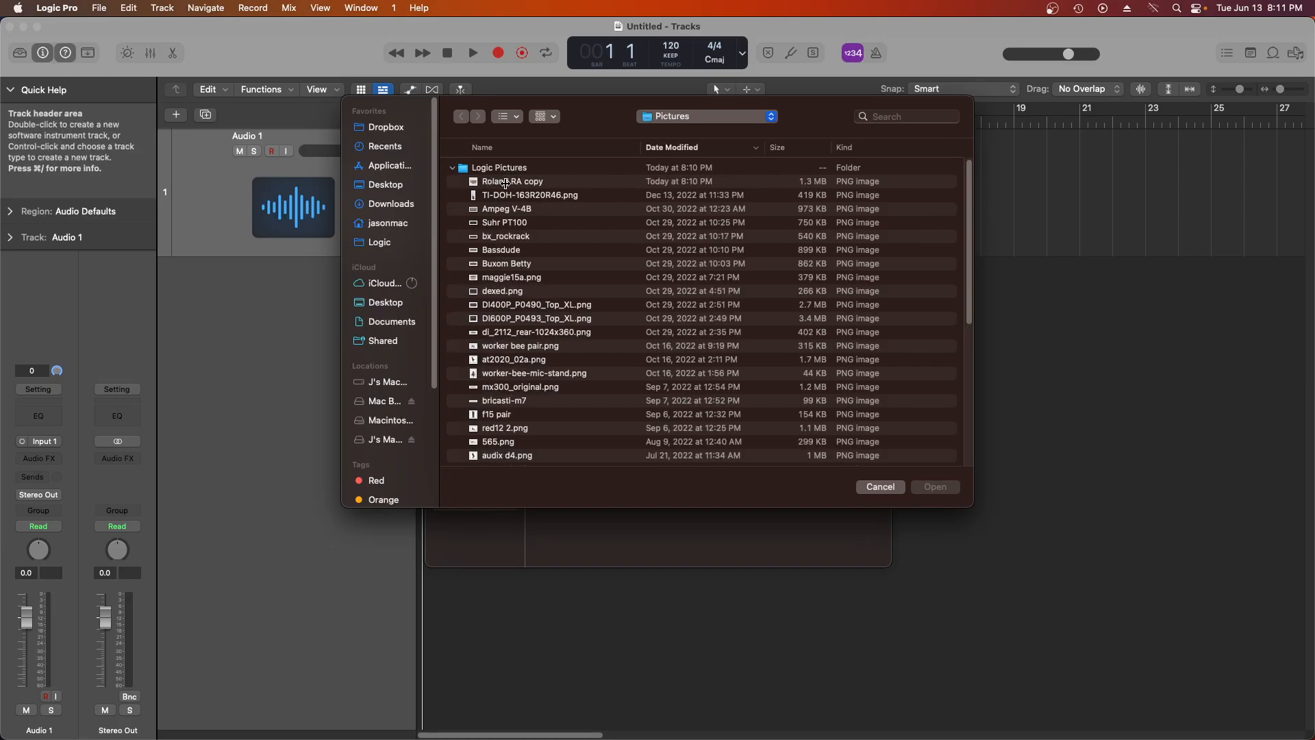
- Import the Roland RA copy PNG from Logic Pictures as a custom icon
click(512, 181)
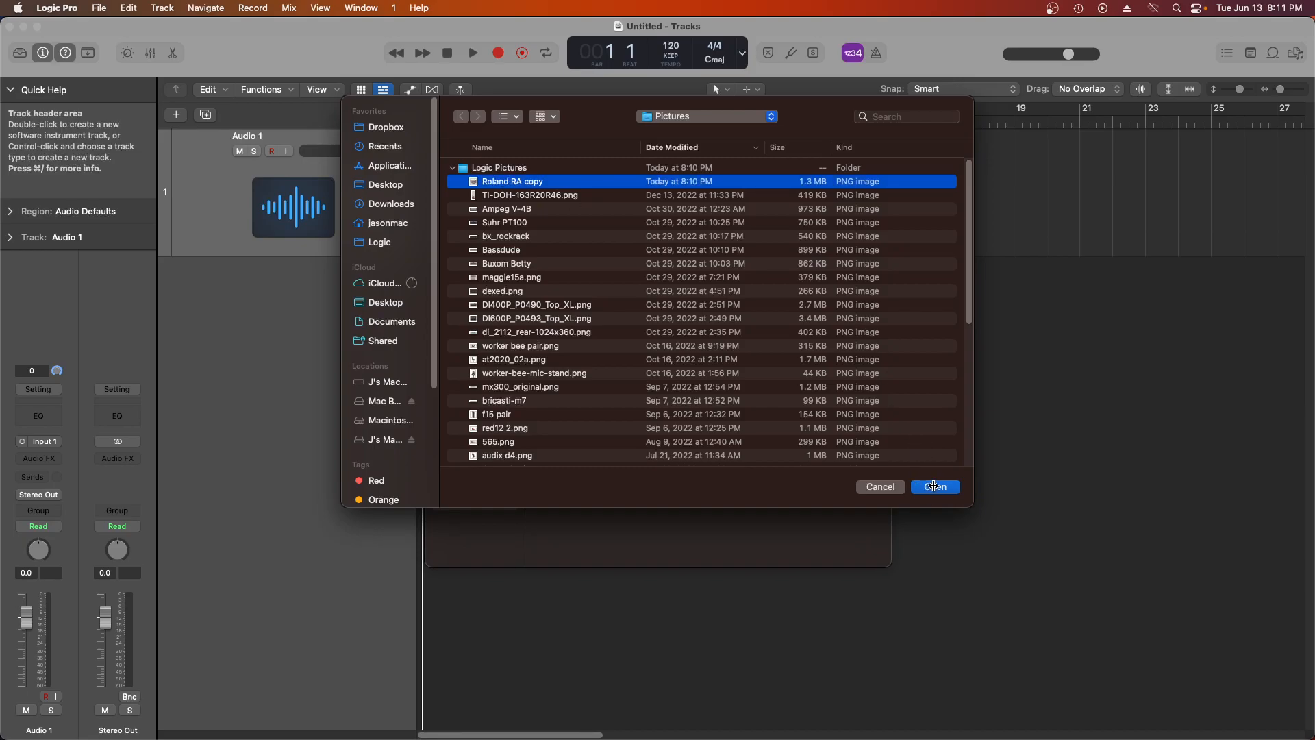
click(933, 486)
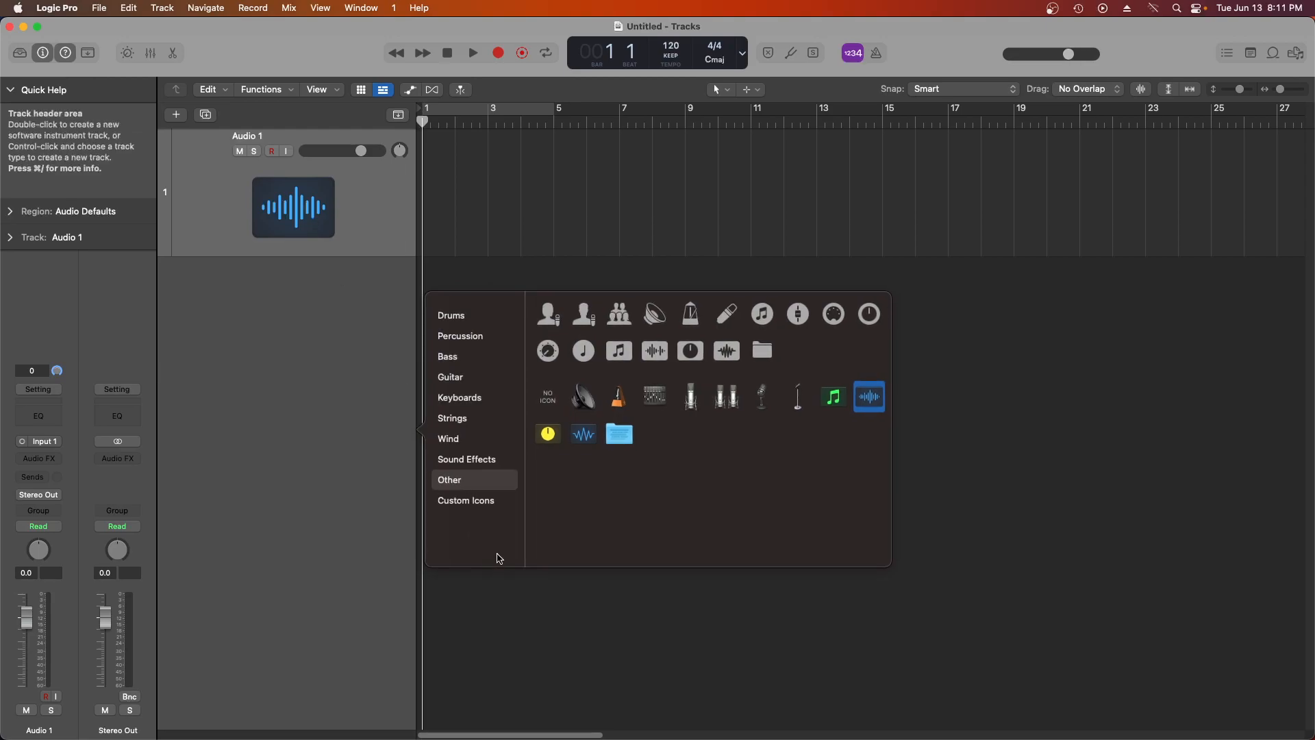
- Assign the imported Roland Rhythm Arranger custom icon to the Audio 1 track
click(465, 500)
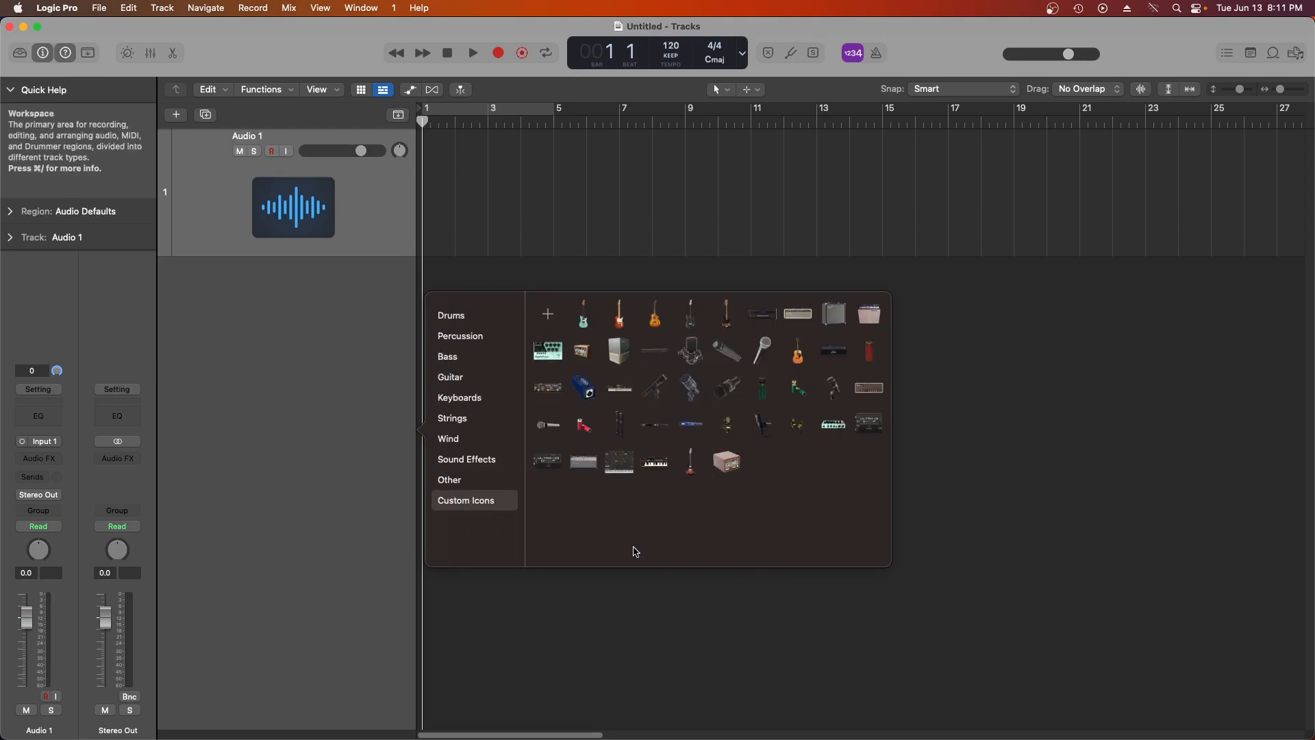
click(725, 462)
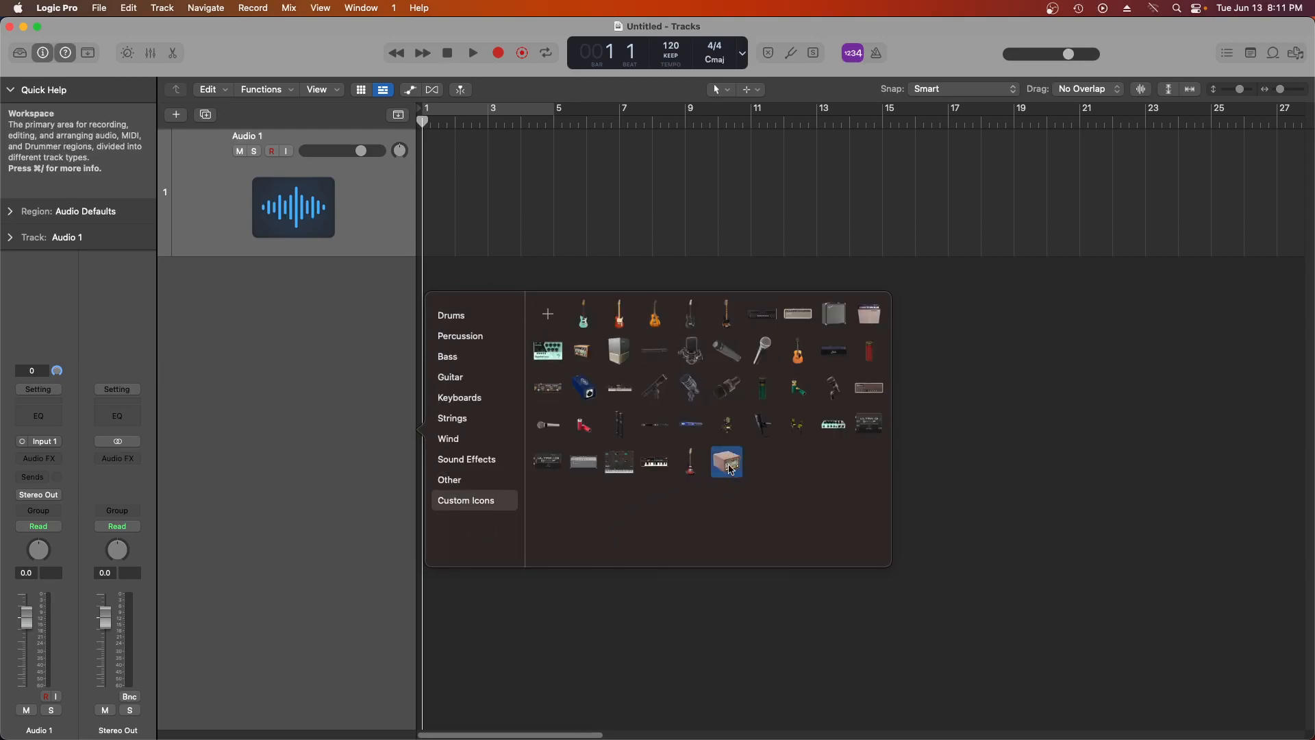
mouse_move(726, 469)
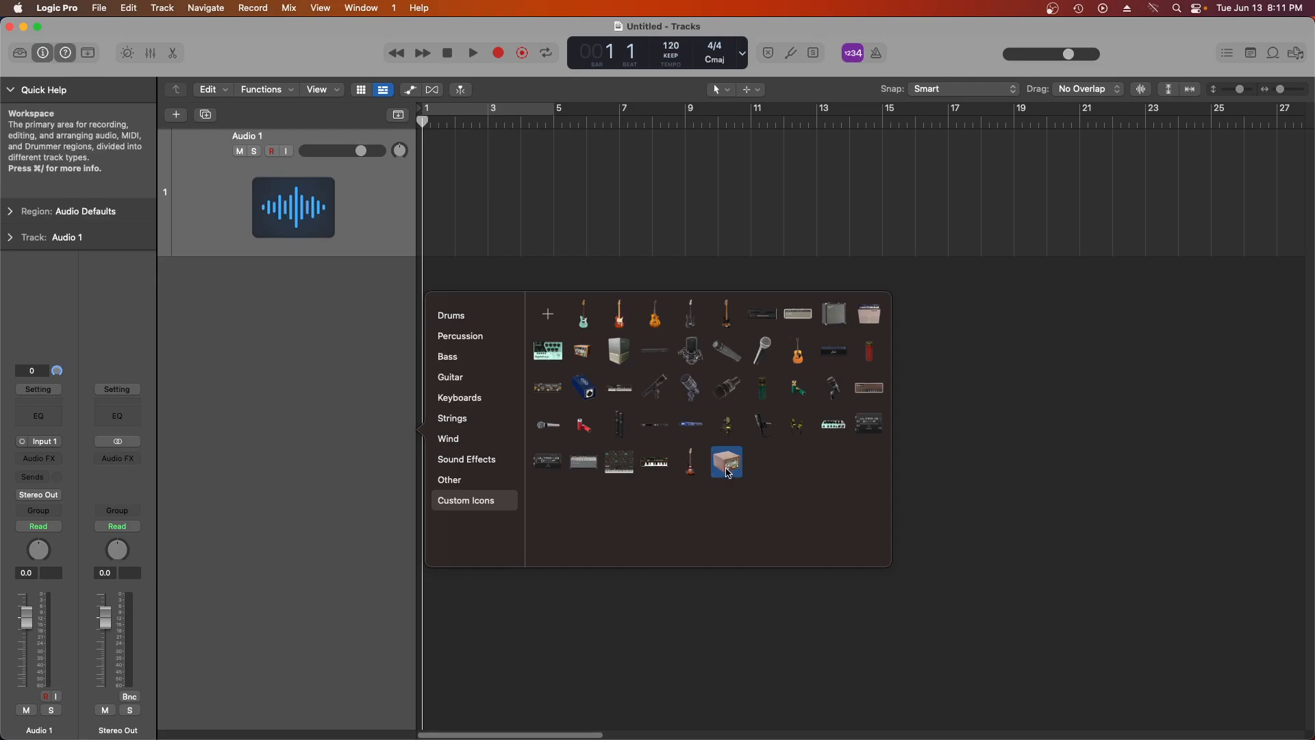
click(726, 462)
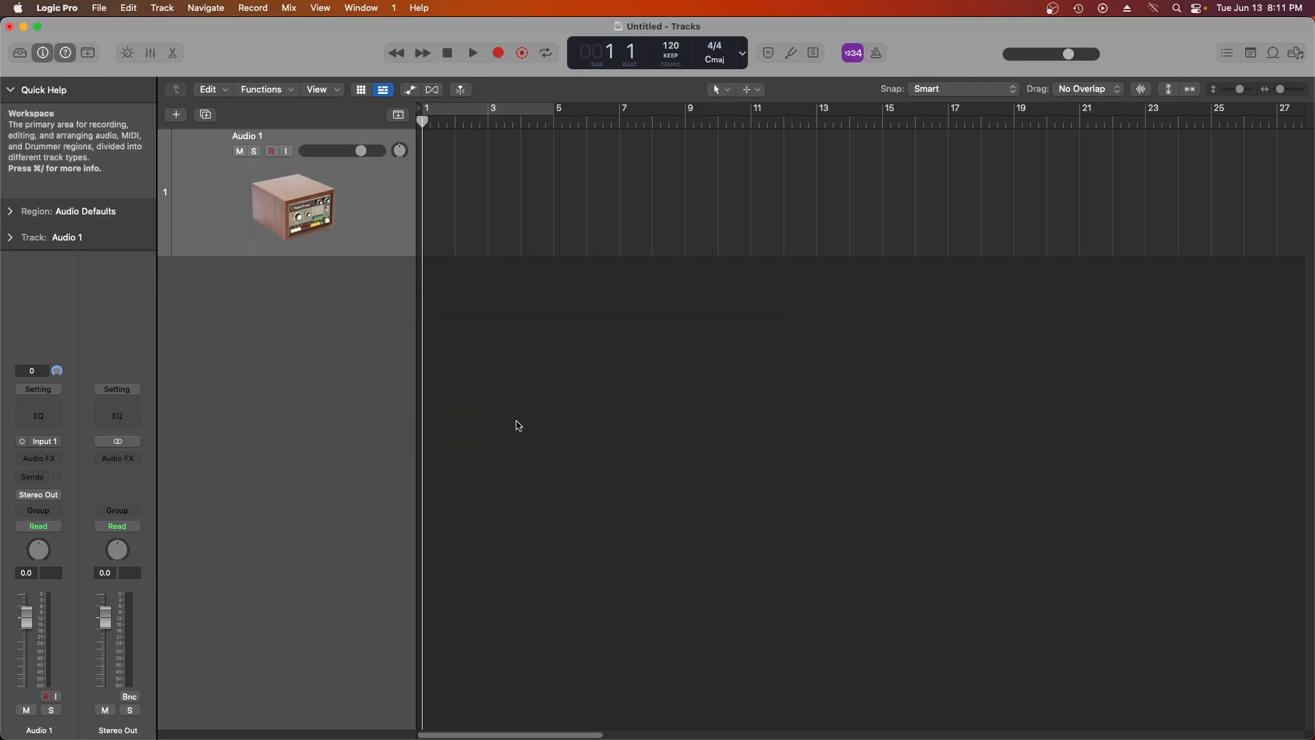
mouse_move(293, 208)
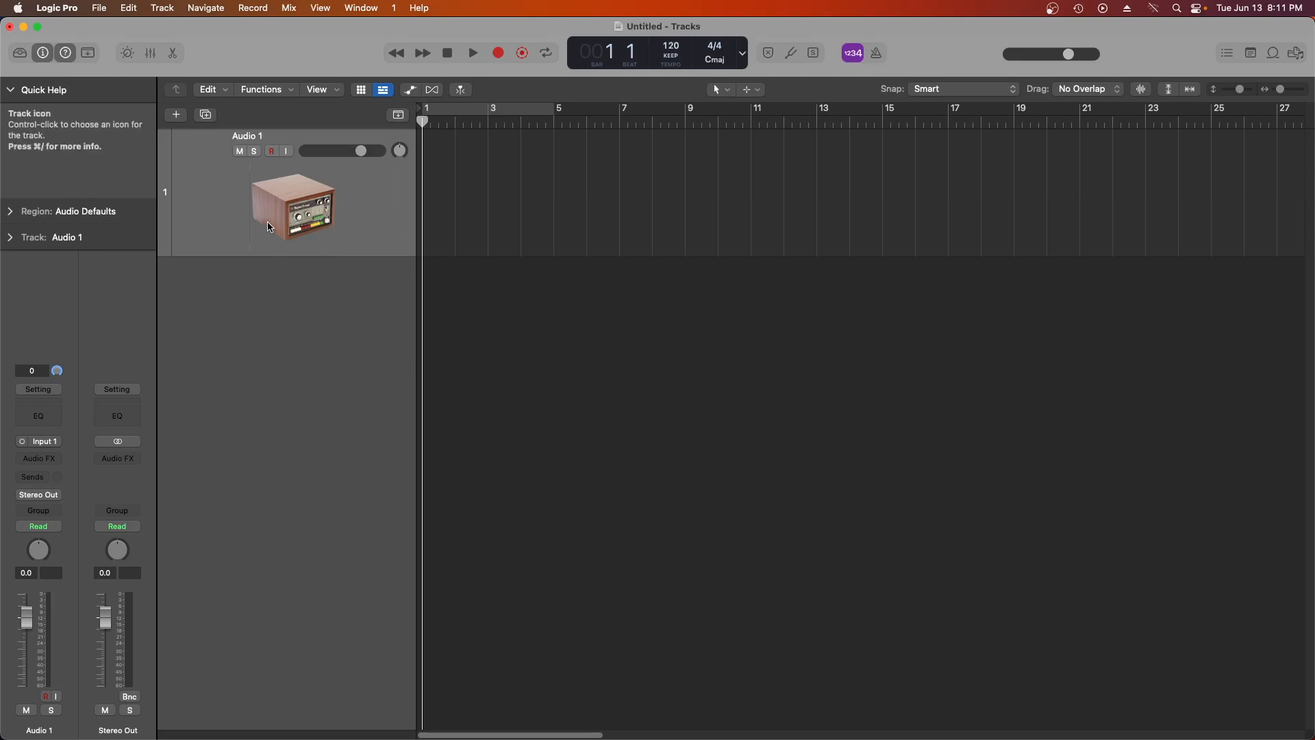
mouse_move(448, 302)
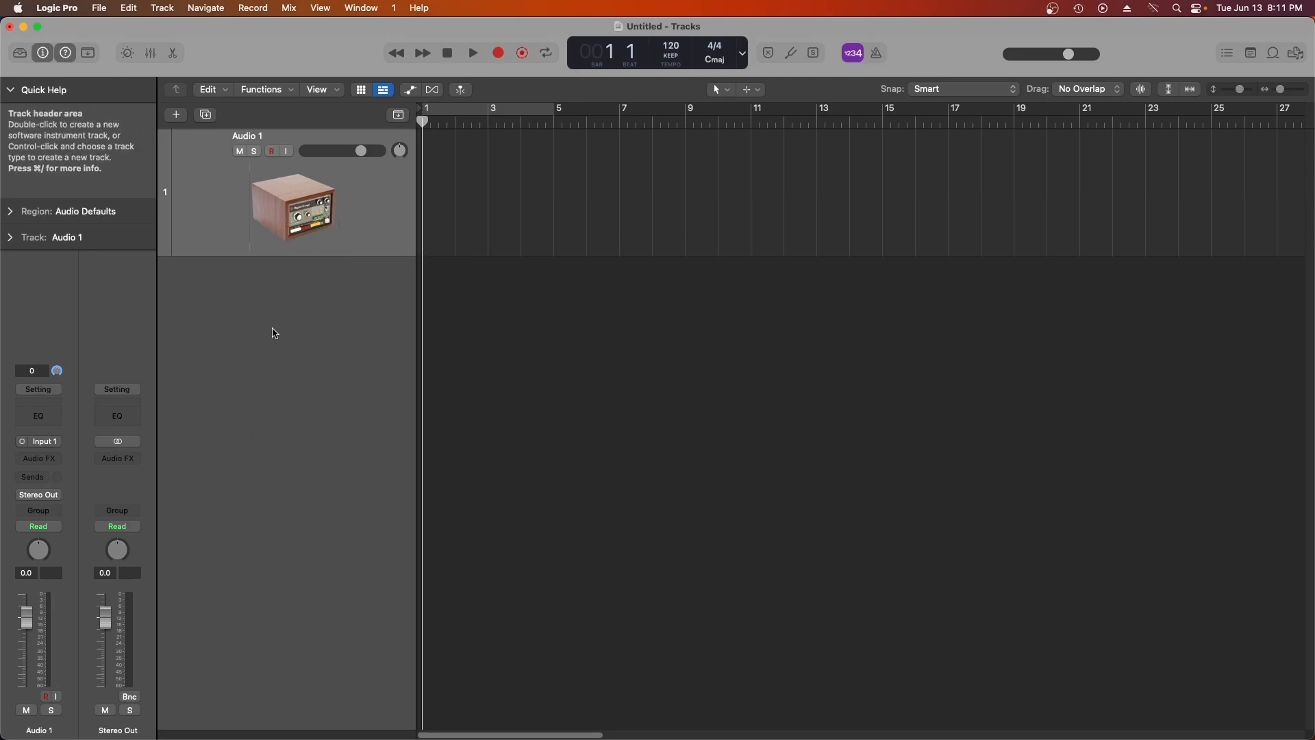
mouse_move(522, 238)
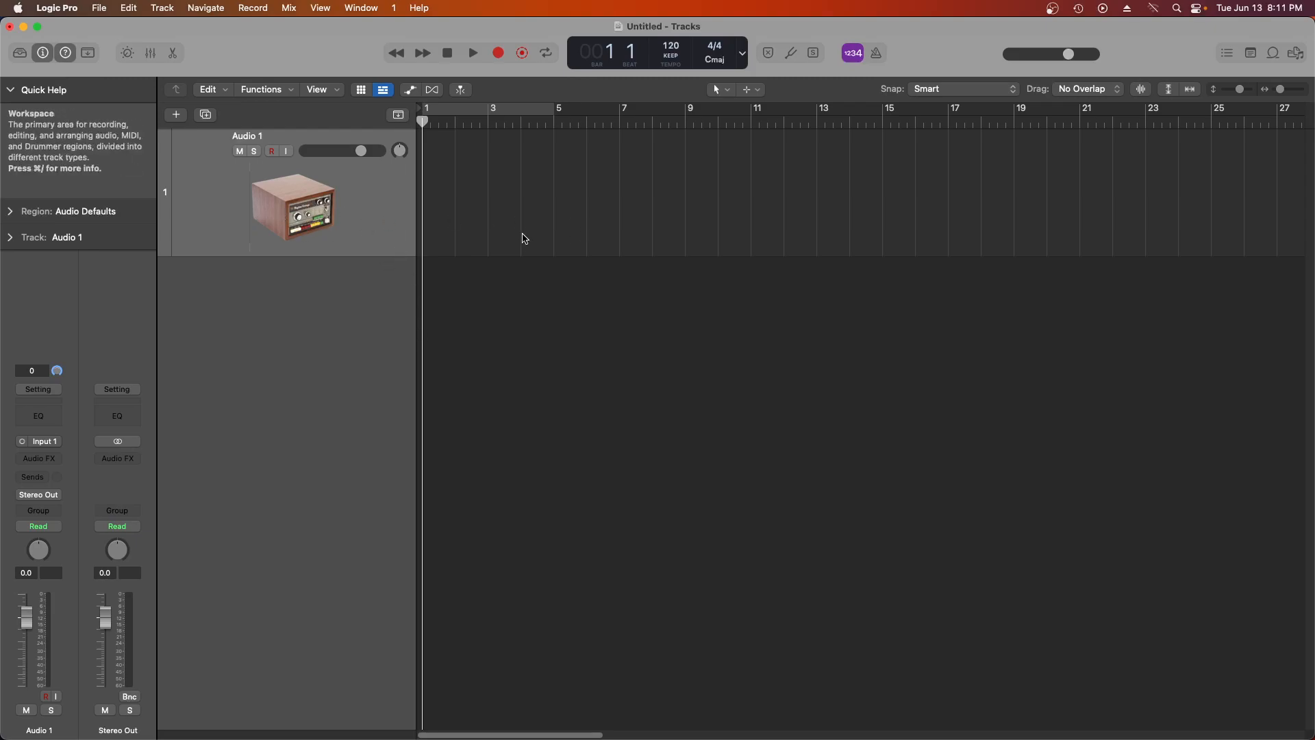
mouse_move(1240, 90)
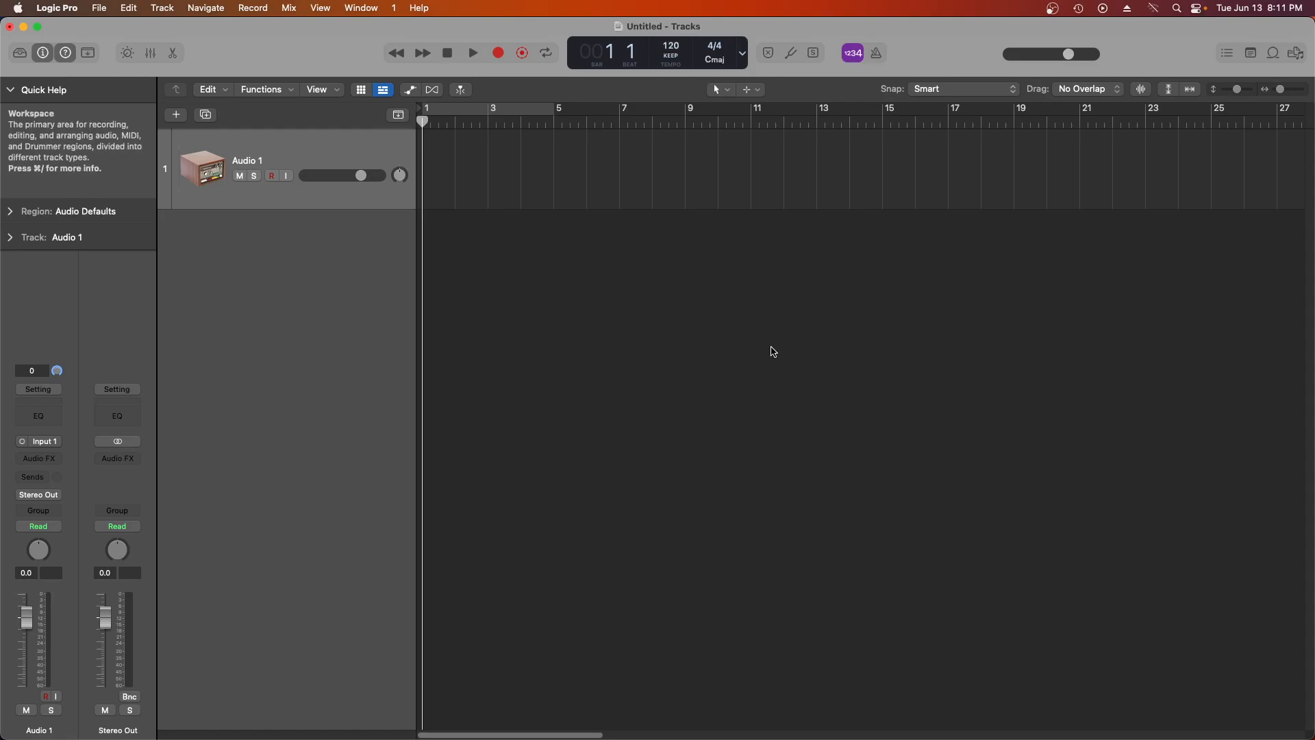
mouse_move(561, 339)
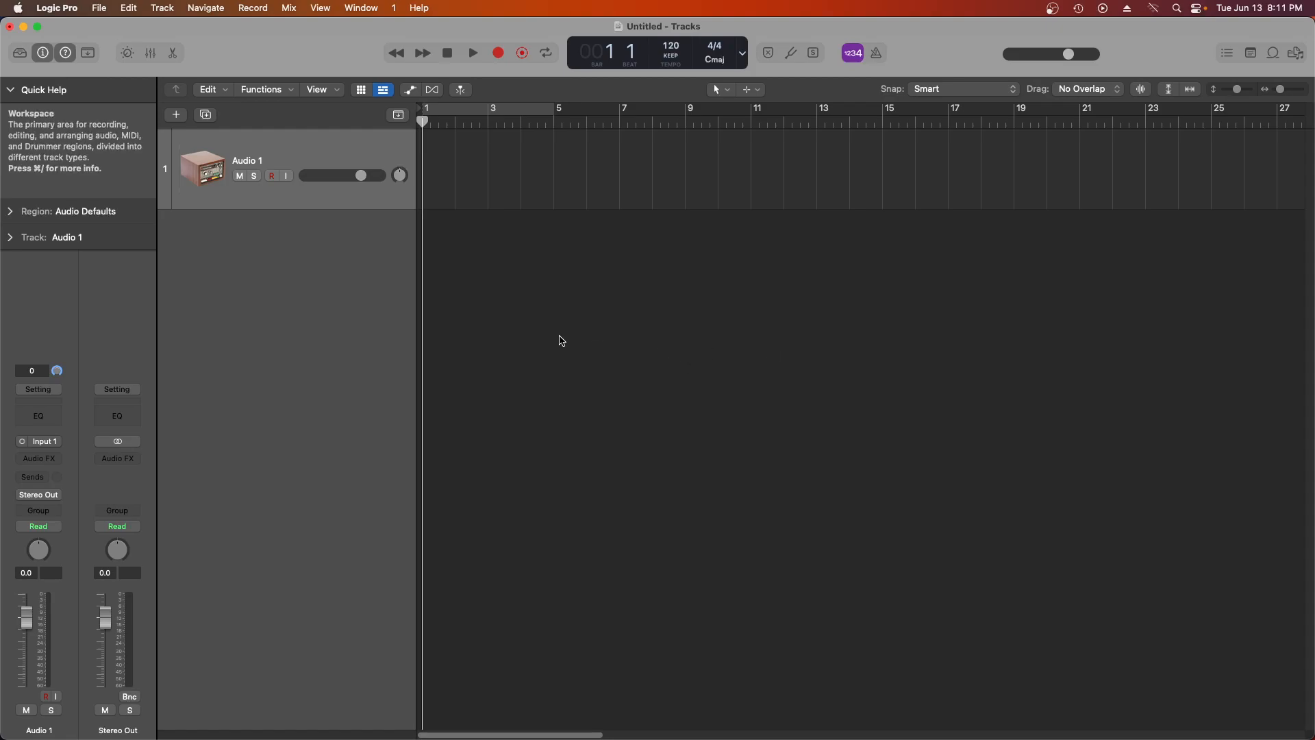
mouse_move(396, 241)
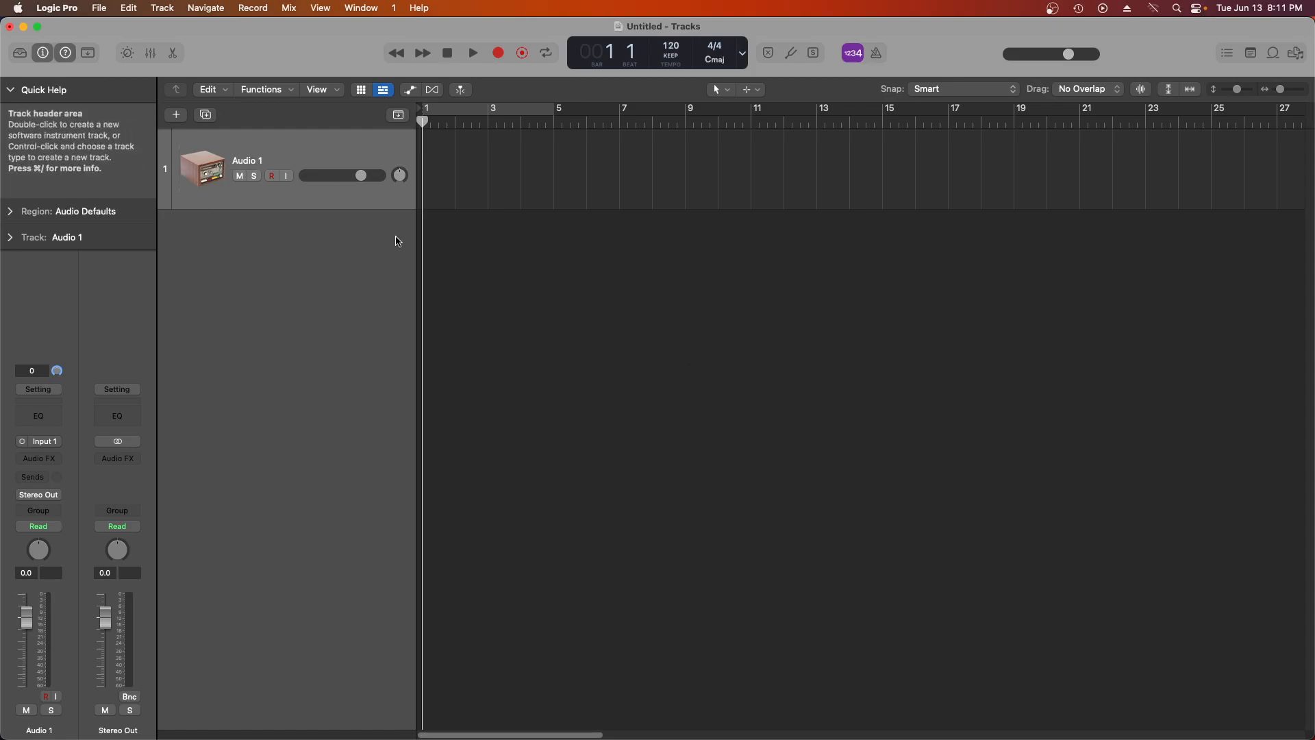
mouse_move(415, 307)
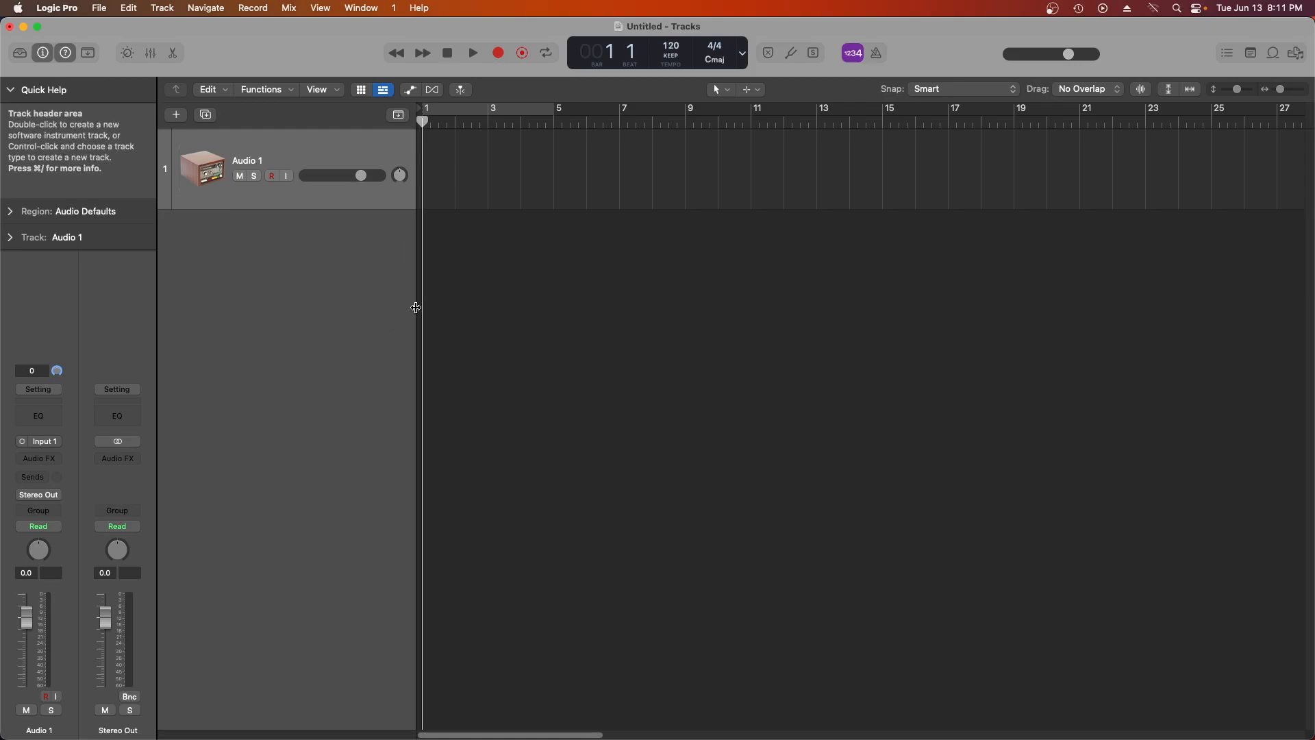
mouse_move(400, 316)
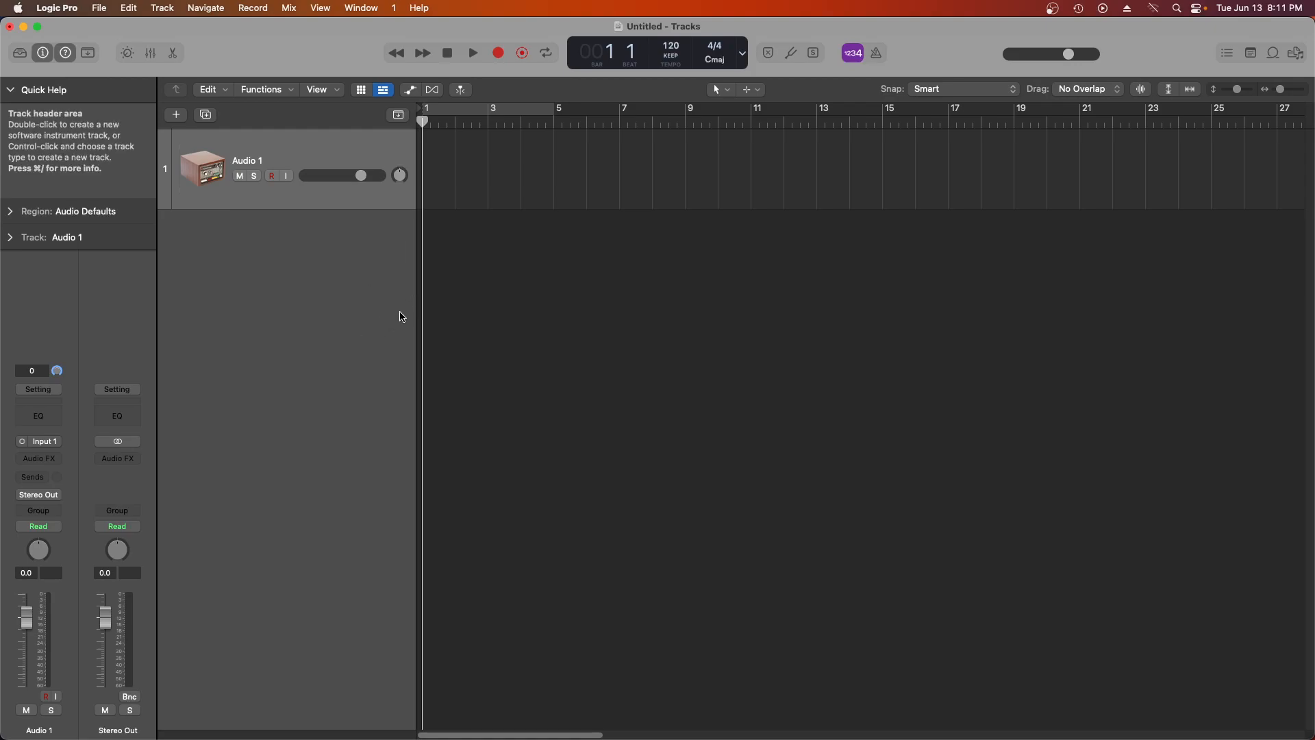
mouse_move(312, 503)
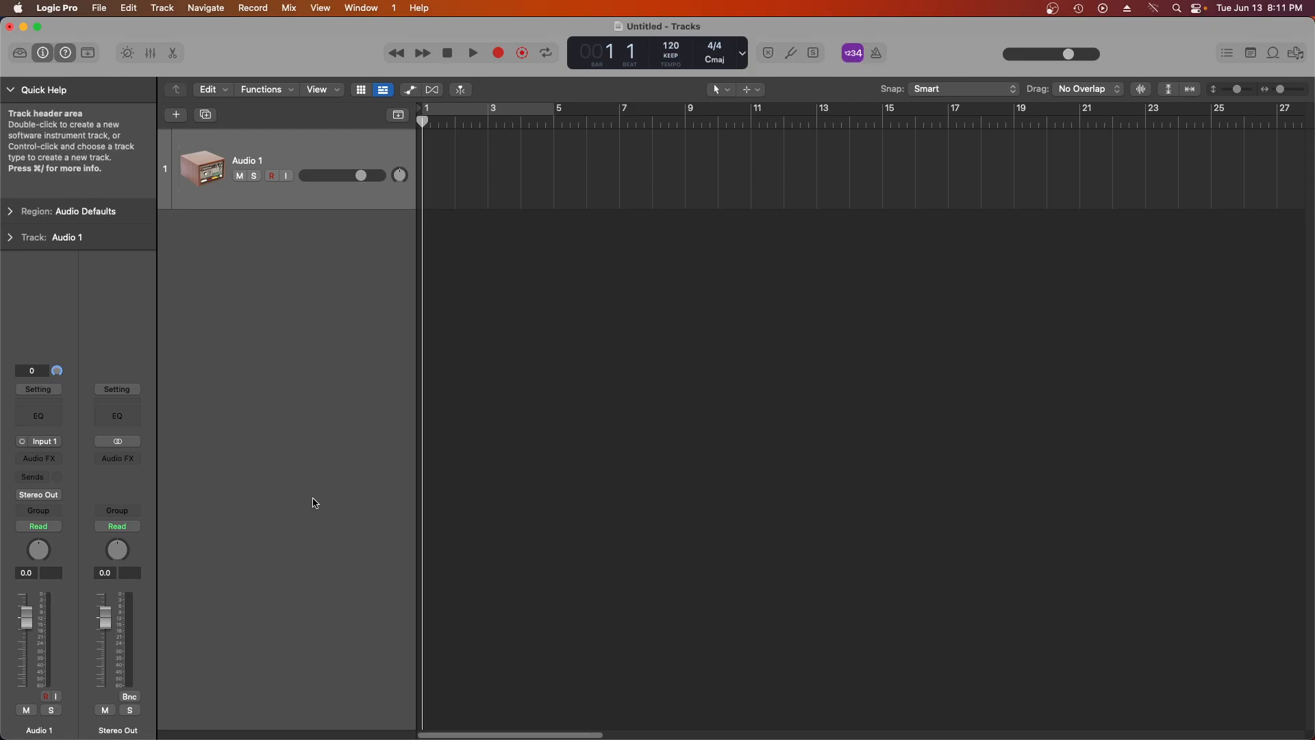